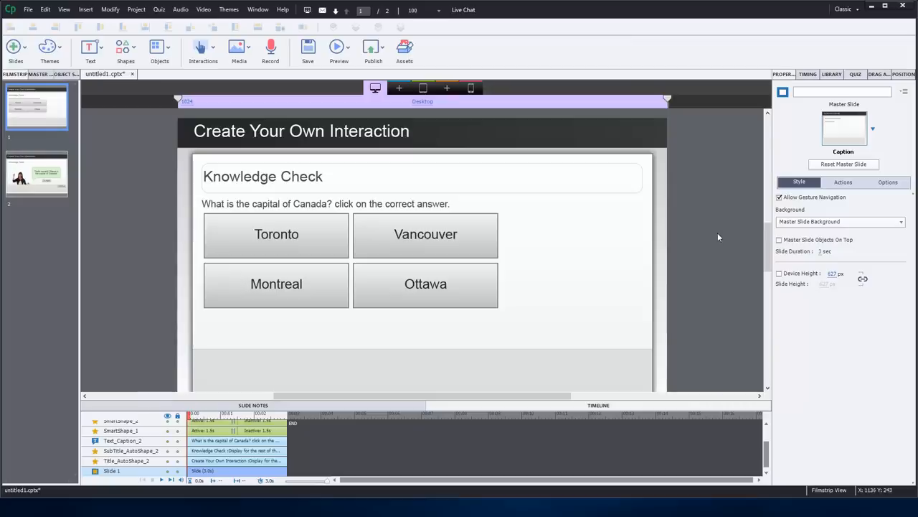
mouse_move(721, 236)
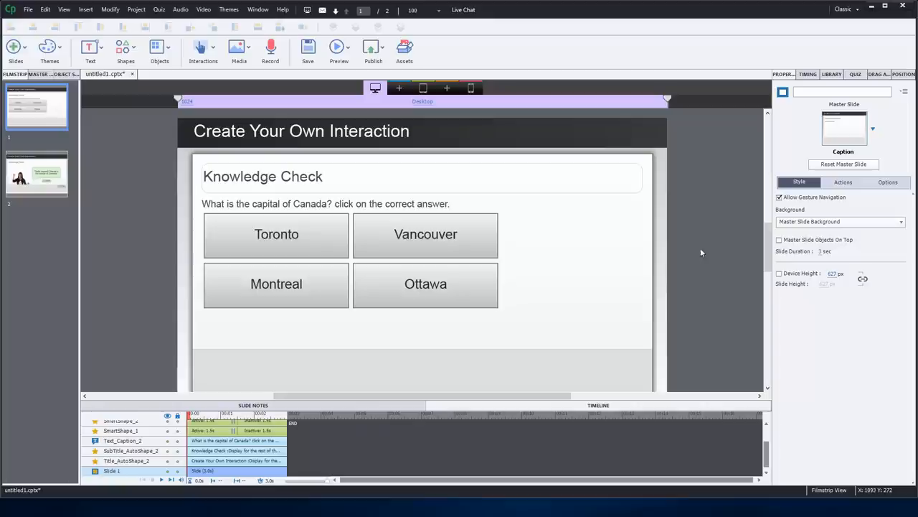
mouse_move(221, 367)
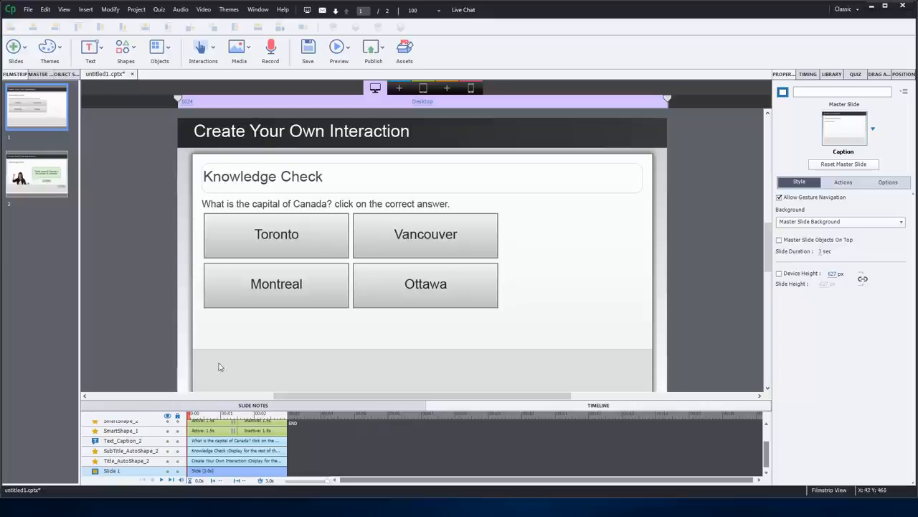
mouse_move(735, 232)
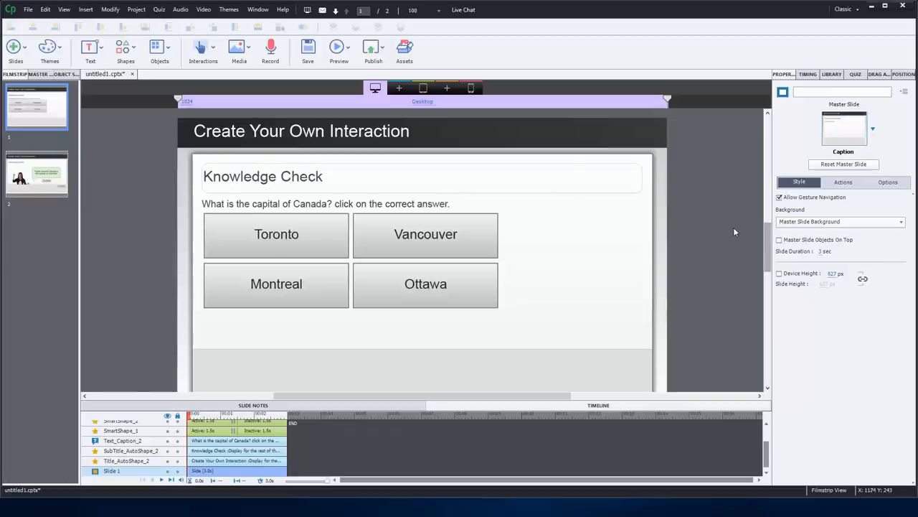
mouse_move(735, 231)
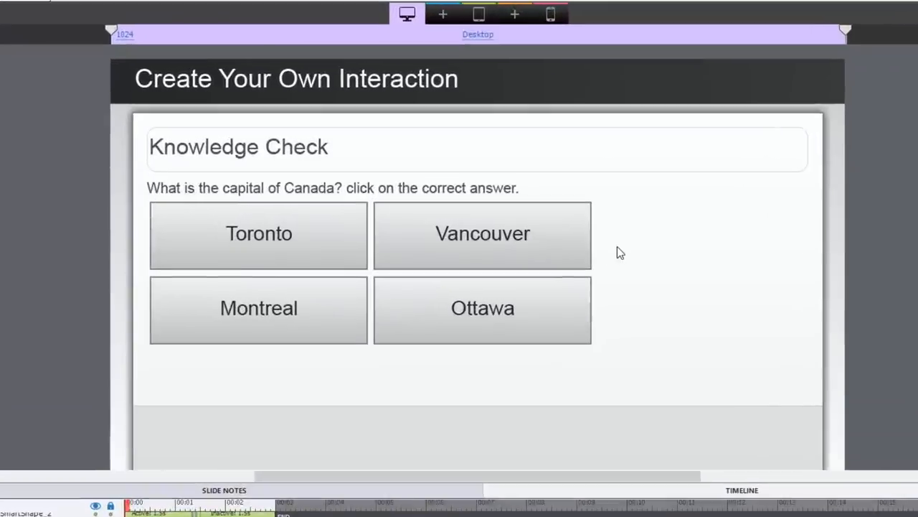
mouse_move(275, 258)
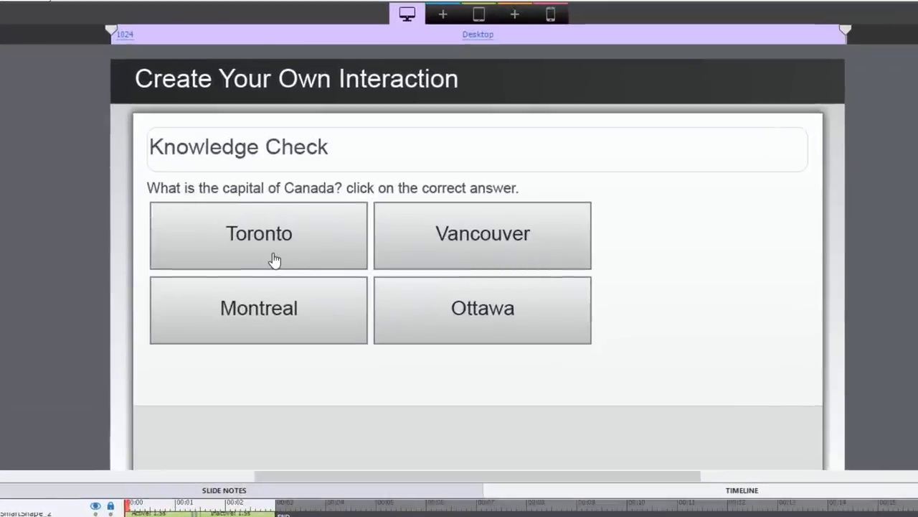
- Select the Toronto and another answer button, then add user variable KC1 with value 0
left_click(258, 234)
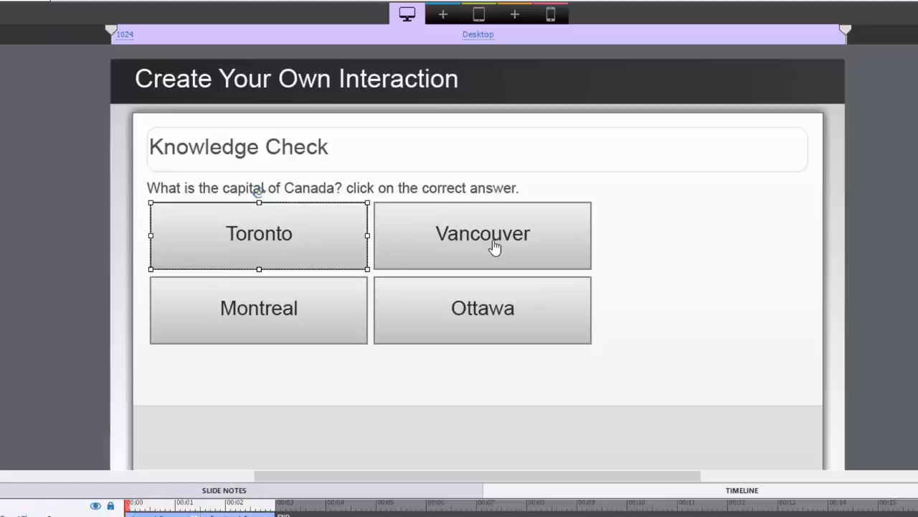
left_click(483, 307)
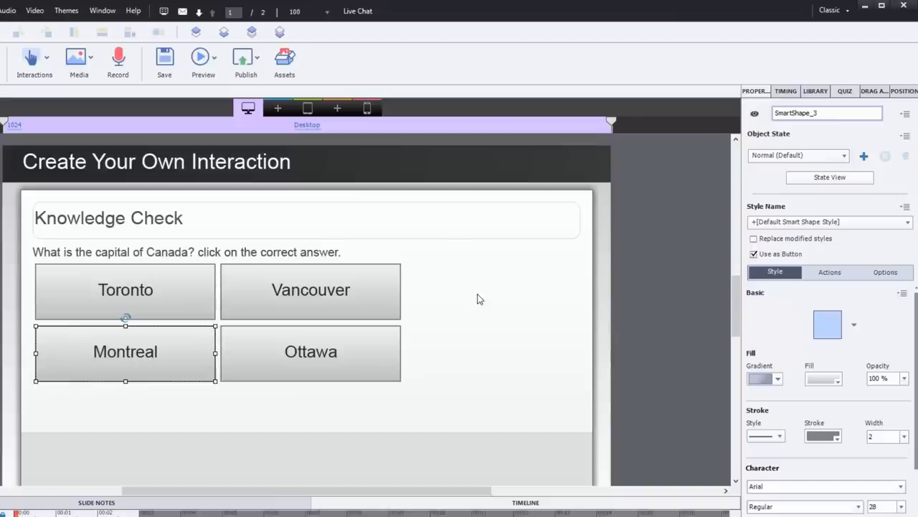
mouse_move(321, 289)
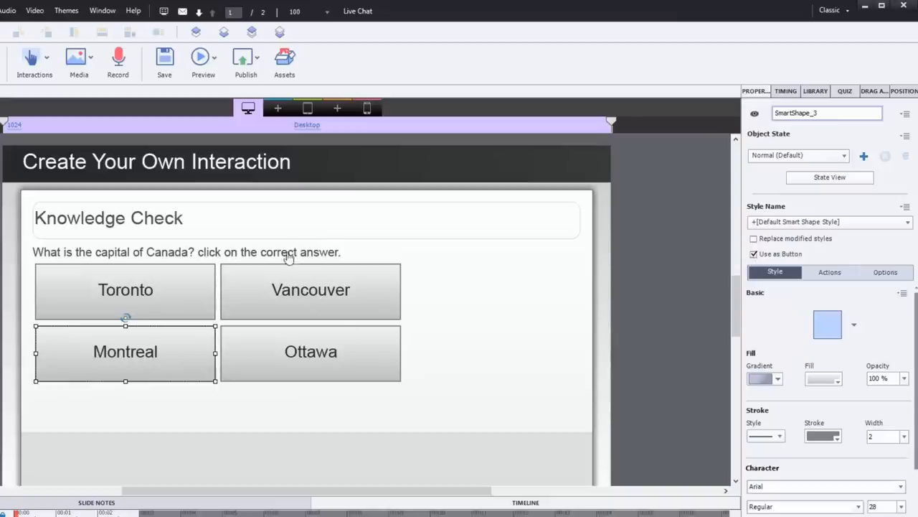
left_click(341, 23)
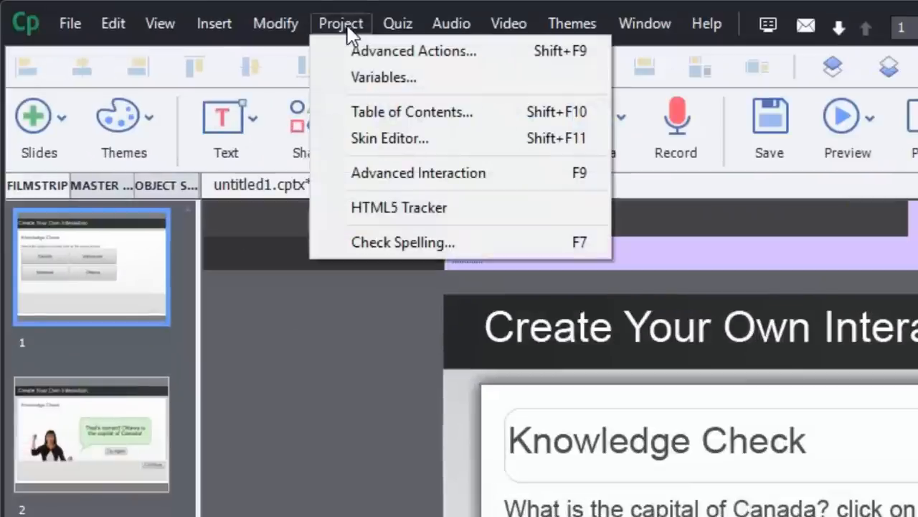
mouse_move(384, 77)
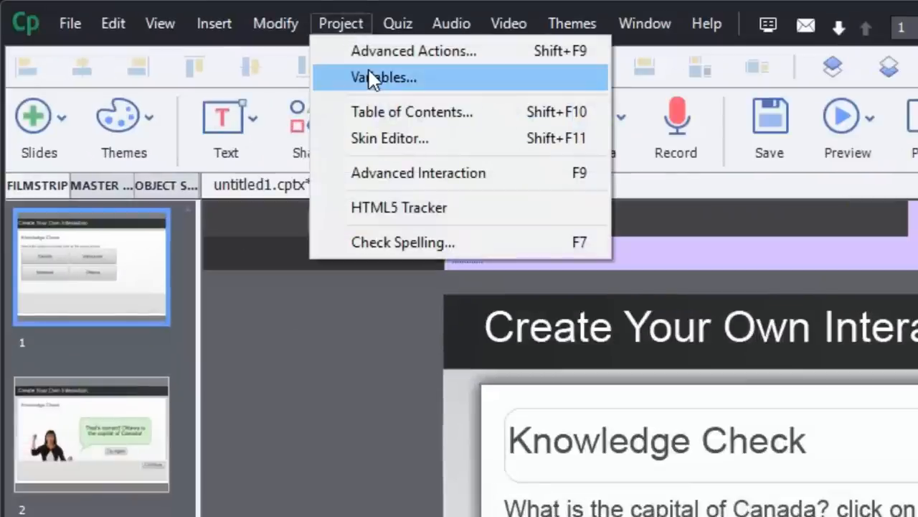
left_click(383, 77)
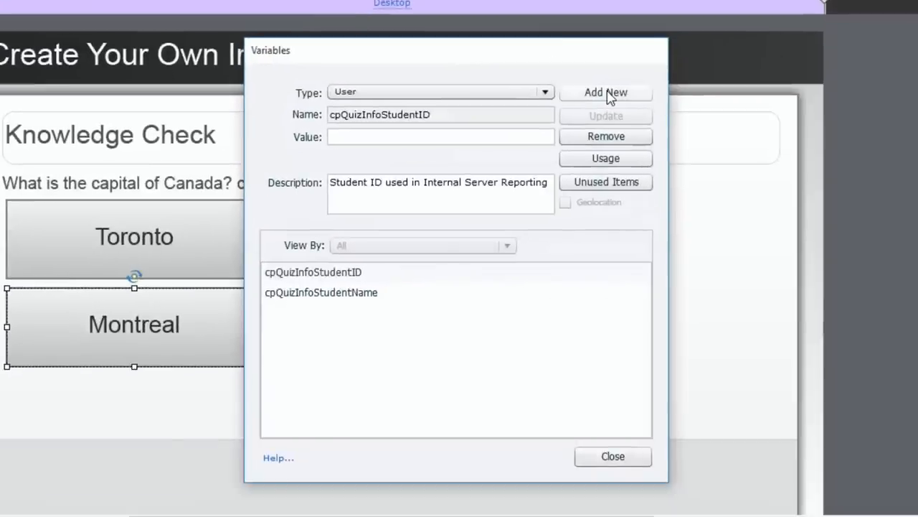
left_click(606, 92)
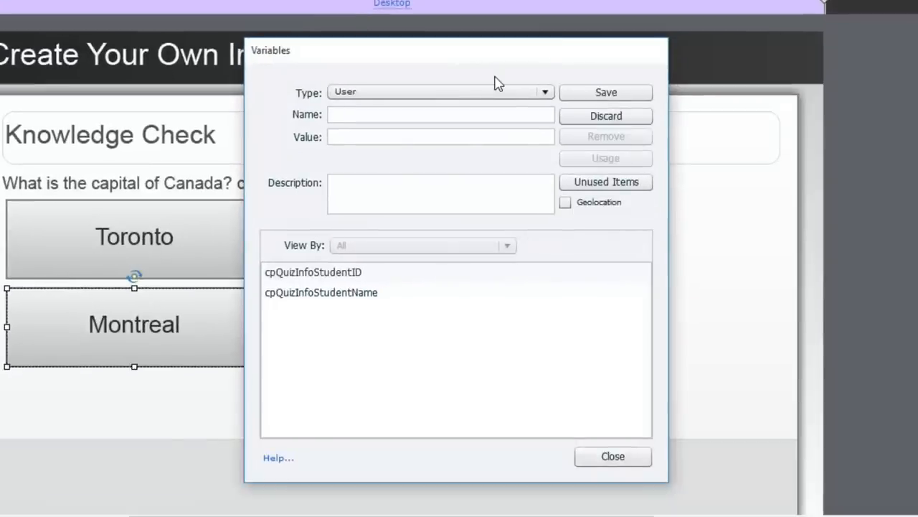
type("KC")
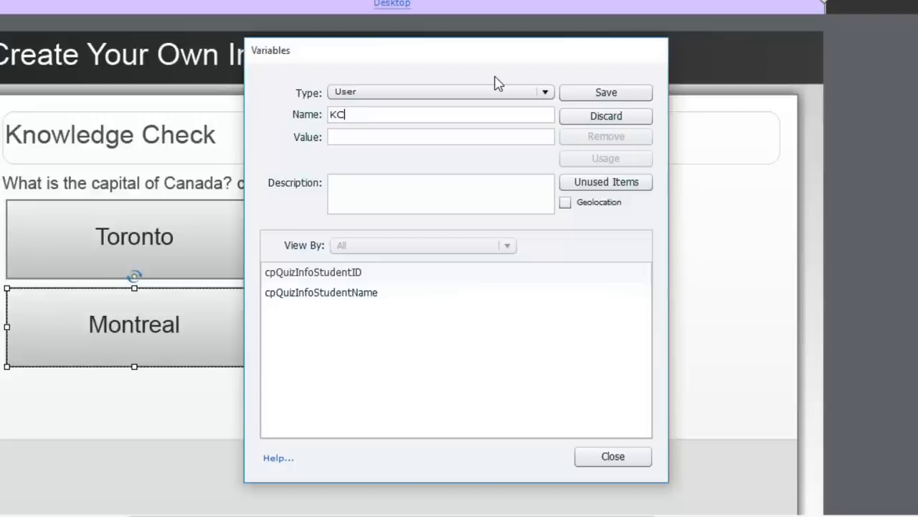
type("1")
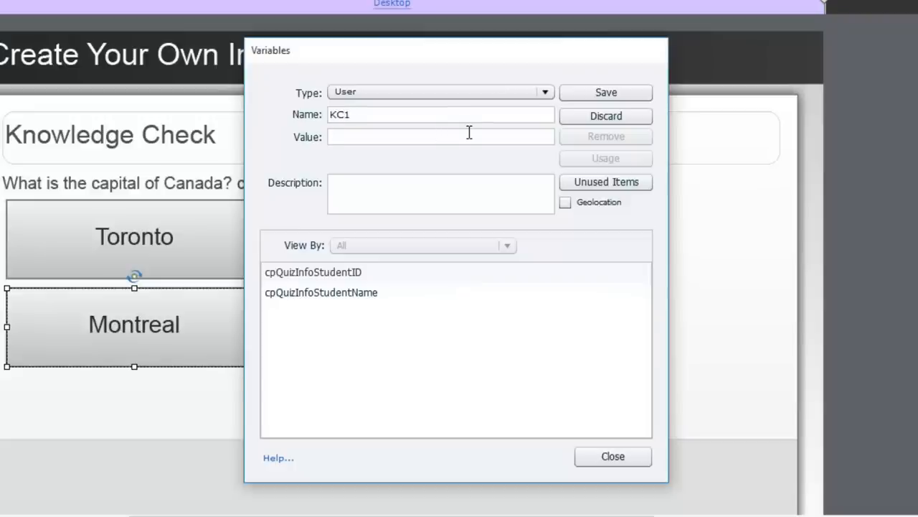
type("0")
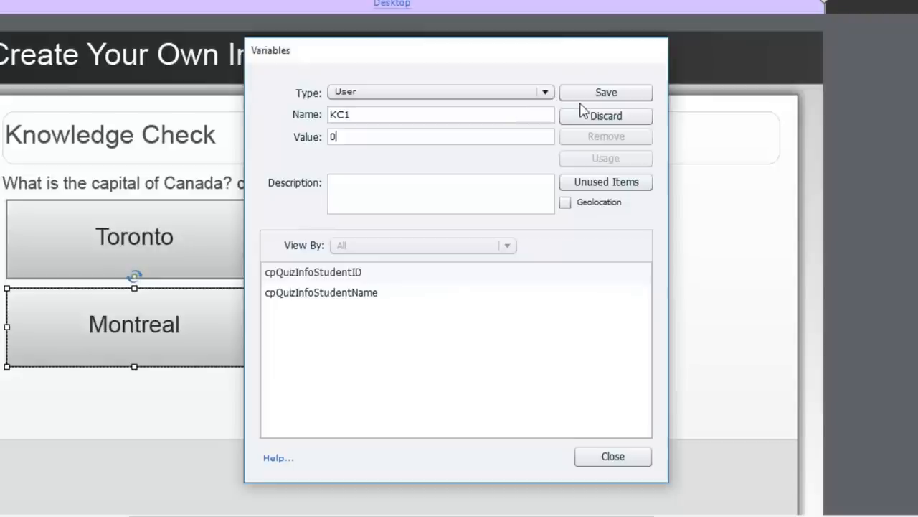
left_click(606, 92)
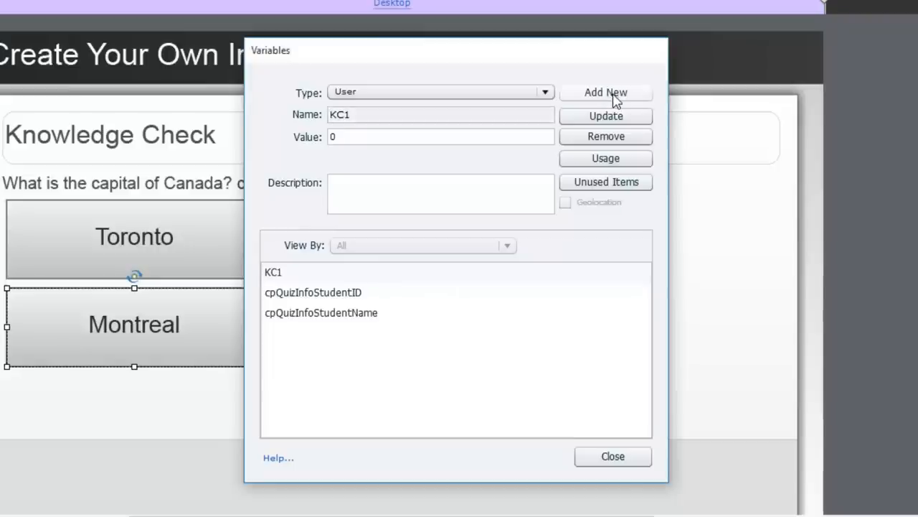
mouse_move(442, 349)
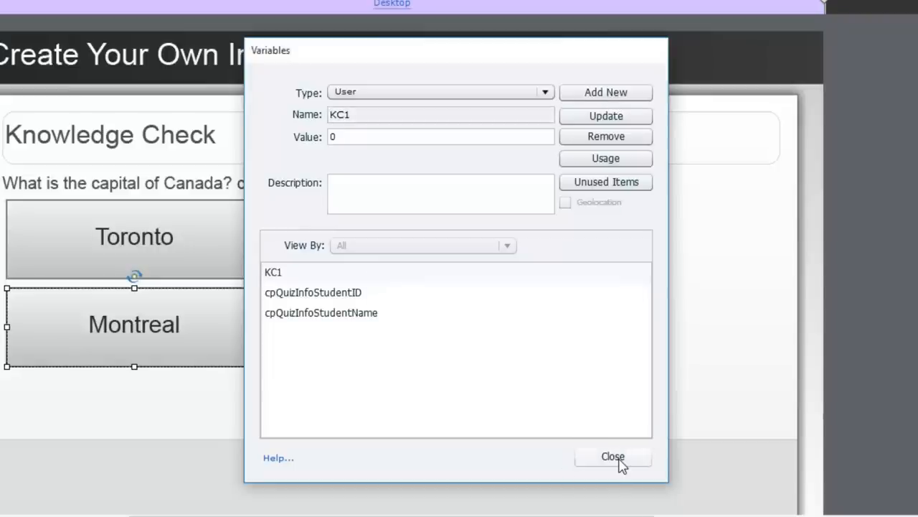
left_click(613, 457)
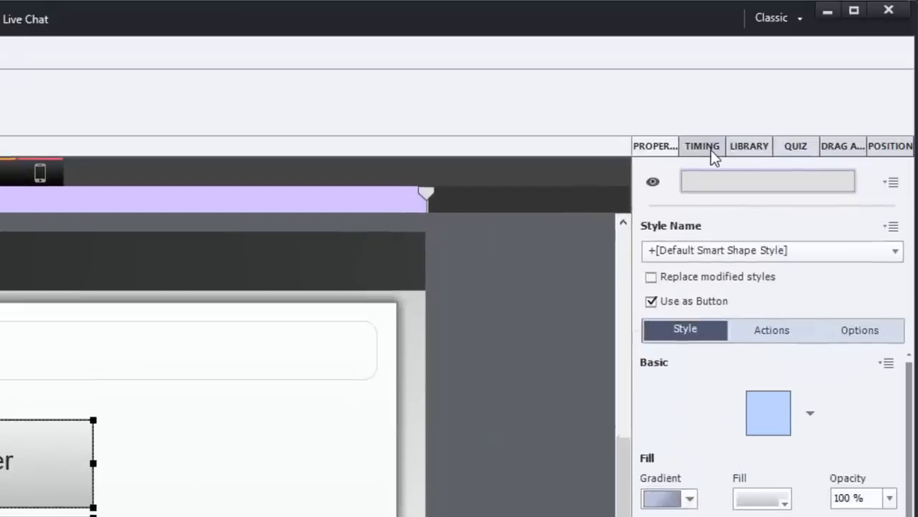
- Change the selected buttons' Pause After time from 1.5 to 2.9 seconds
left_click(701, 146)
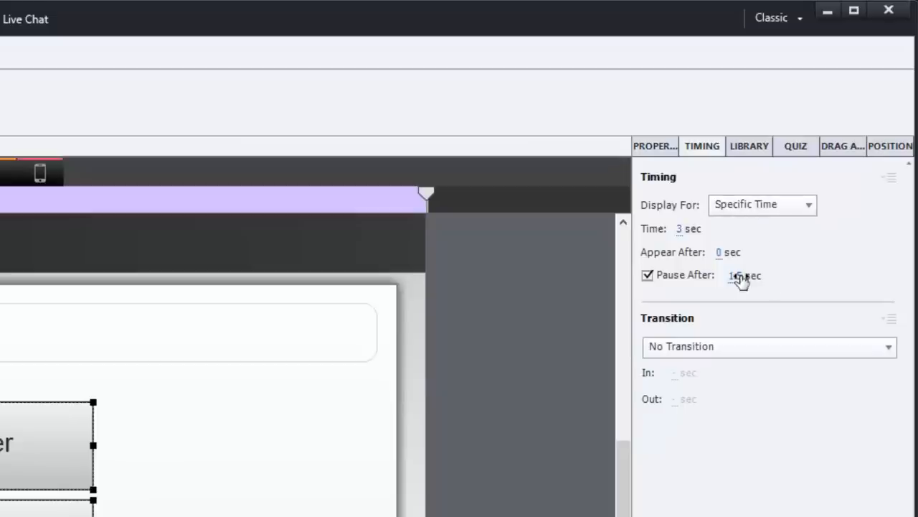
triple_click(744, 275)
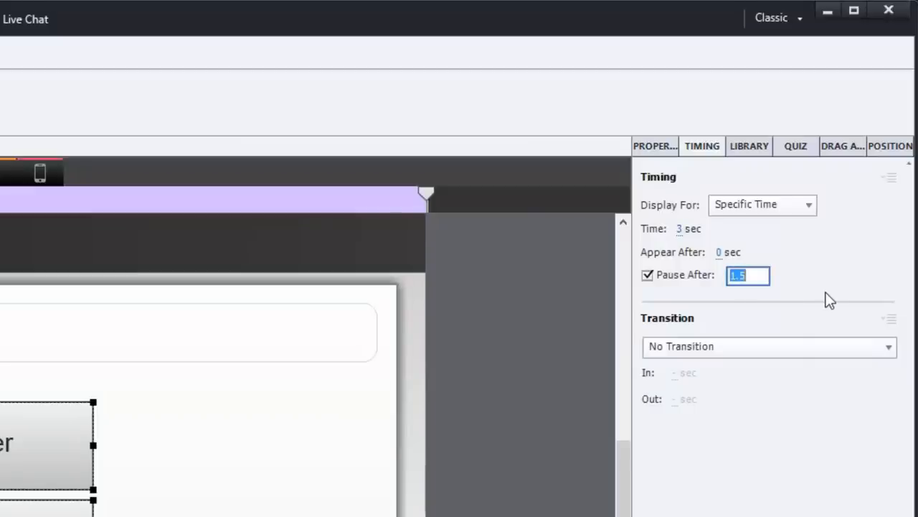
type("2")
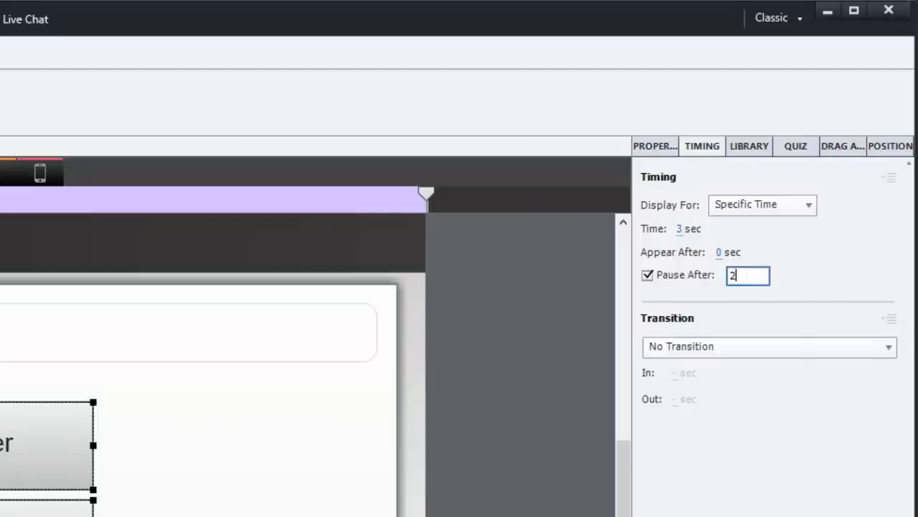
type(".9")
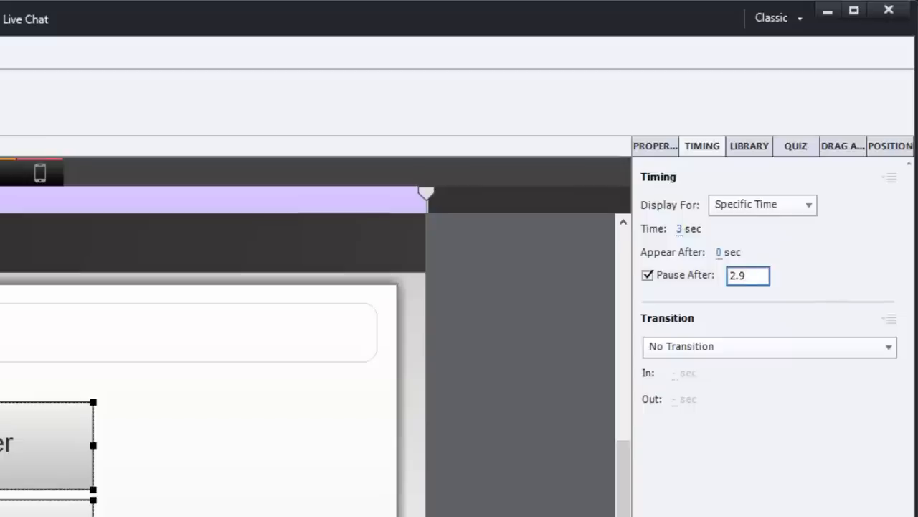
mouse_move(830, 300)
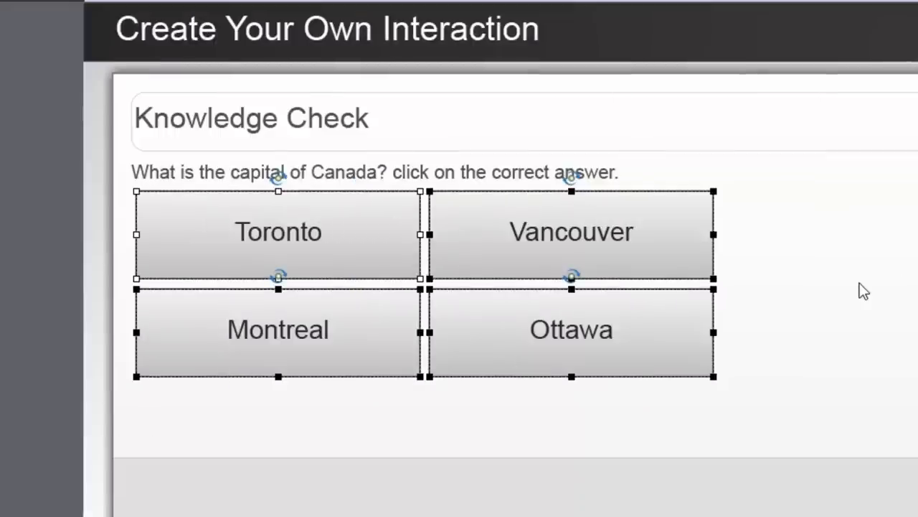
- Select the Ottawa button and set its success action to assign KC1 the value 1
left_click(571, 330)
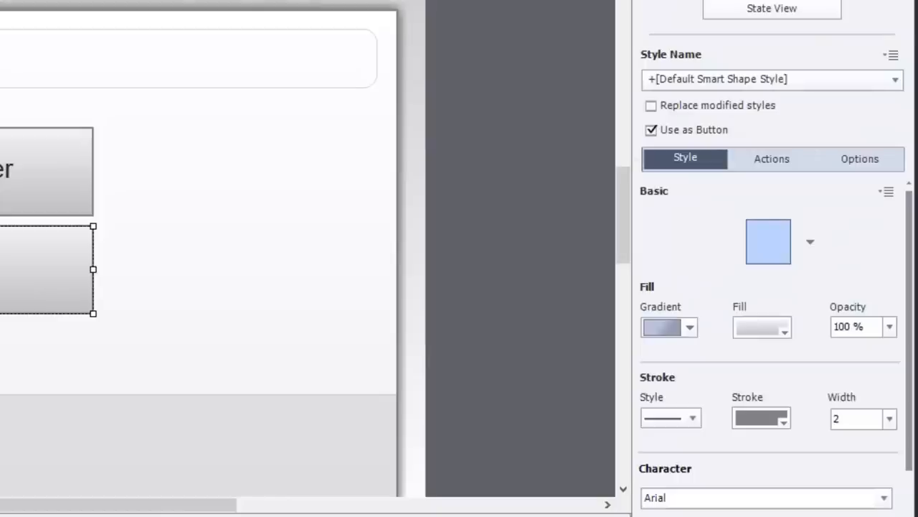
left_click(772, 159)
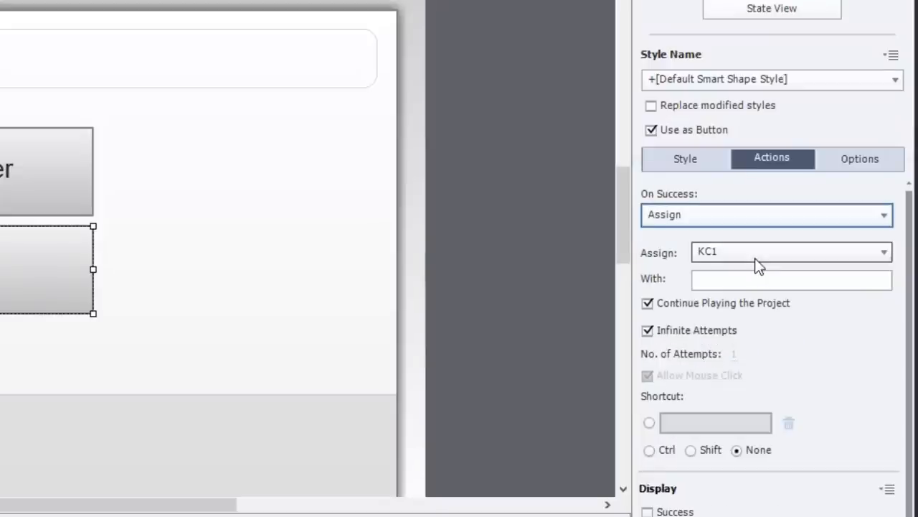
mouse_move(727, 261)
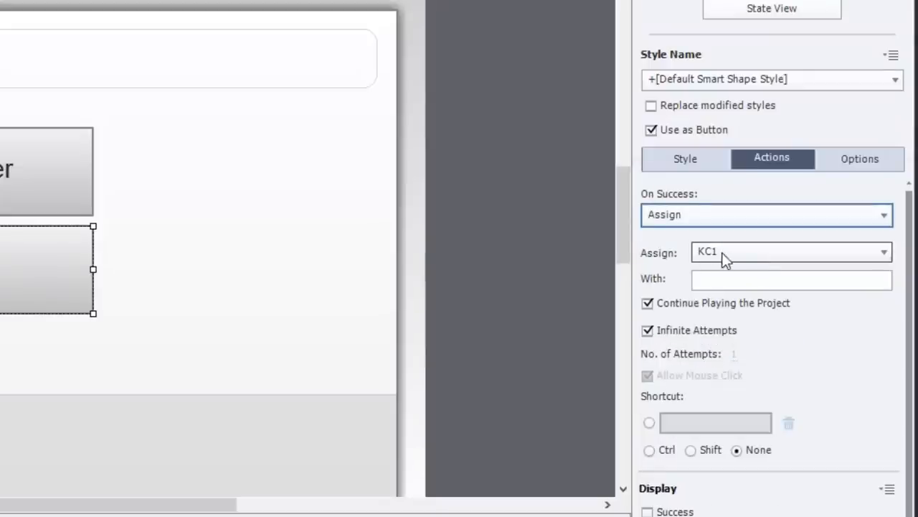
left_click(791, 280)
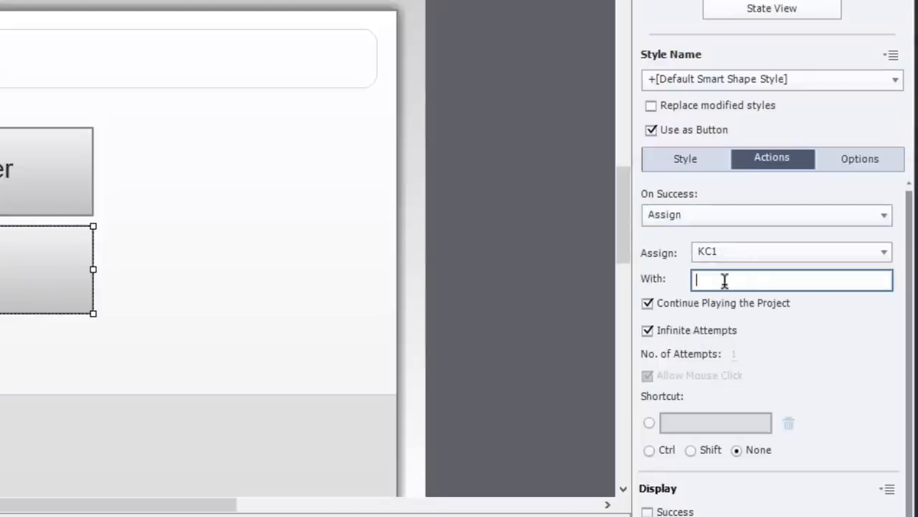
type("1")
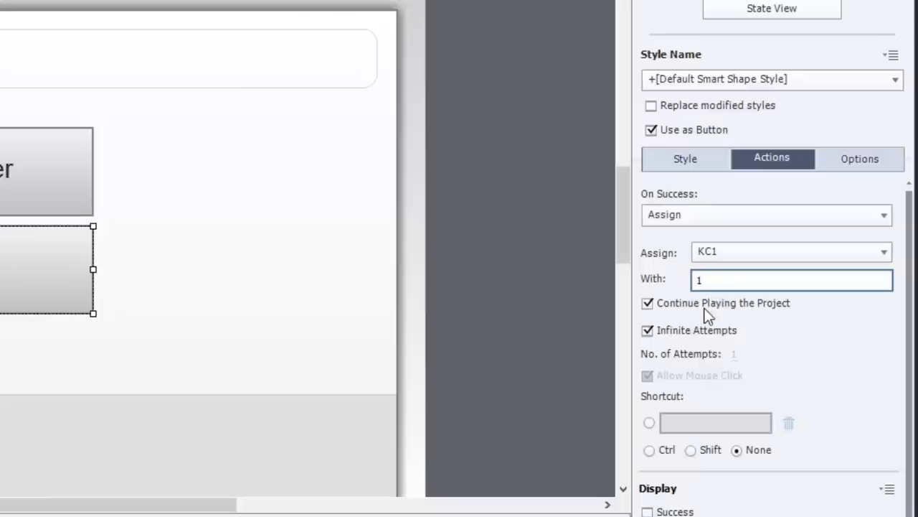
mouse_move(769, 316)
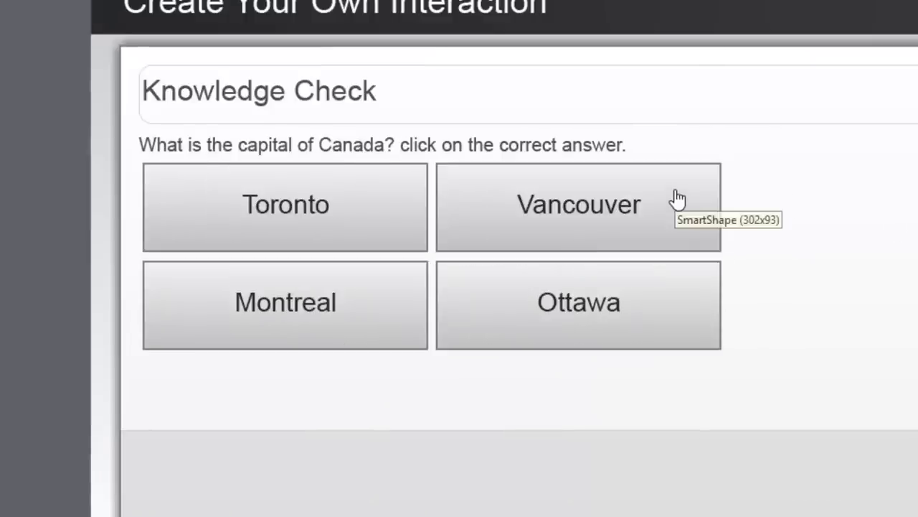
- Set the wrong-answer buttons, including Vancouver, to assign KC1 the value 0 on success
left_click(579, 205)
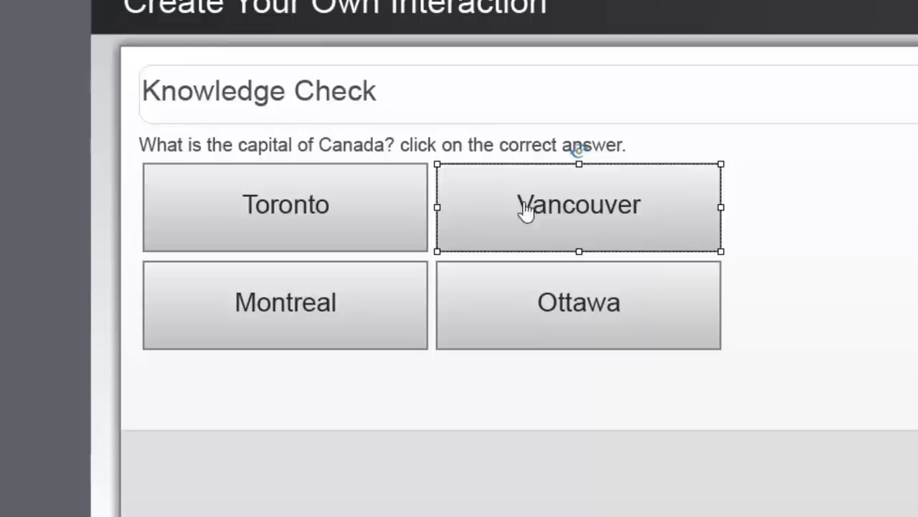
left_click(285, 204)
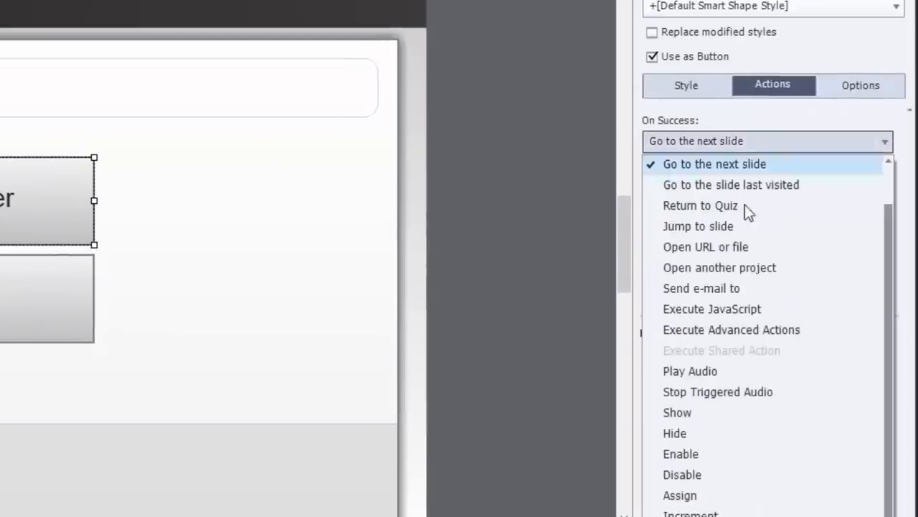
left_click(714, 164)
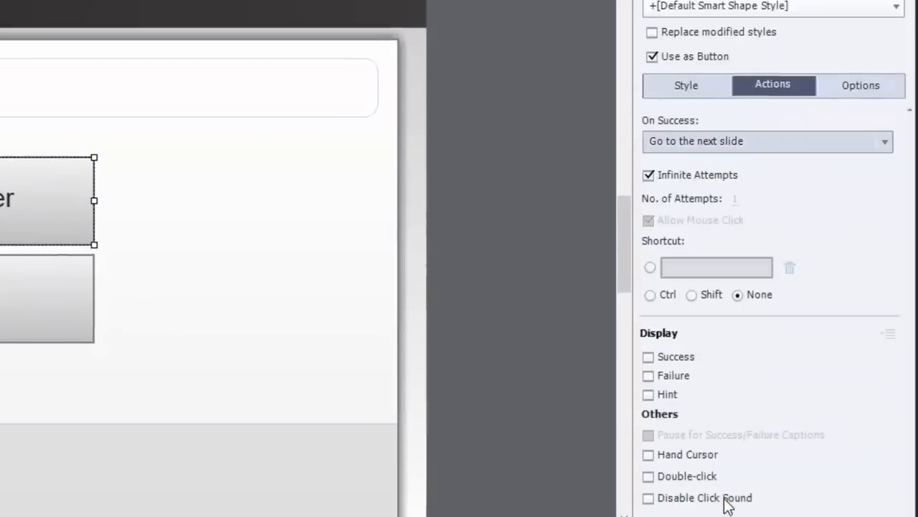
left_click(766, 141)
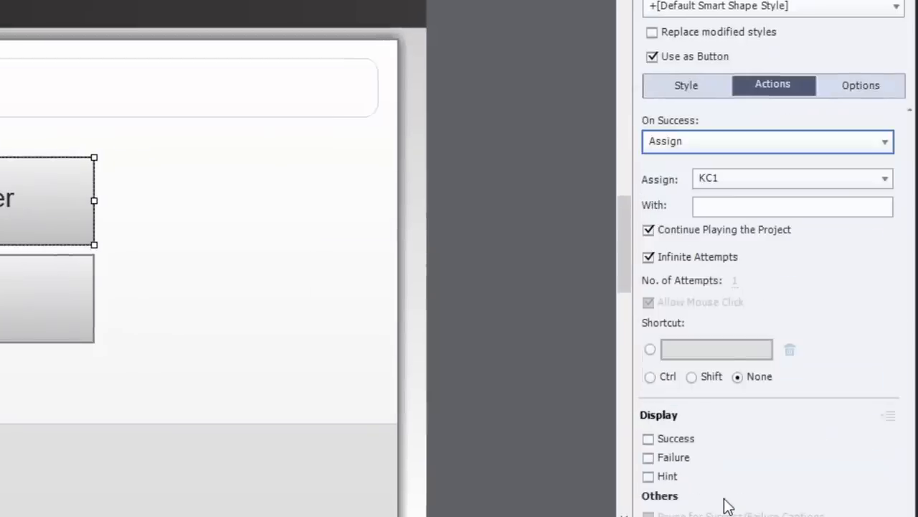
left_click(792, 206)
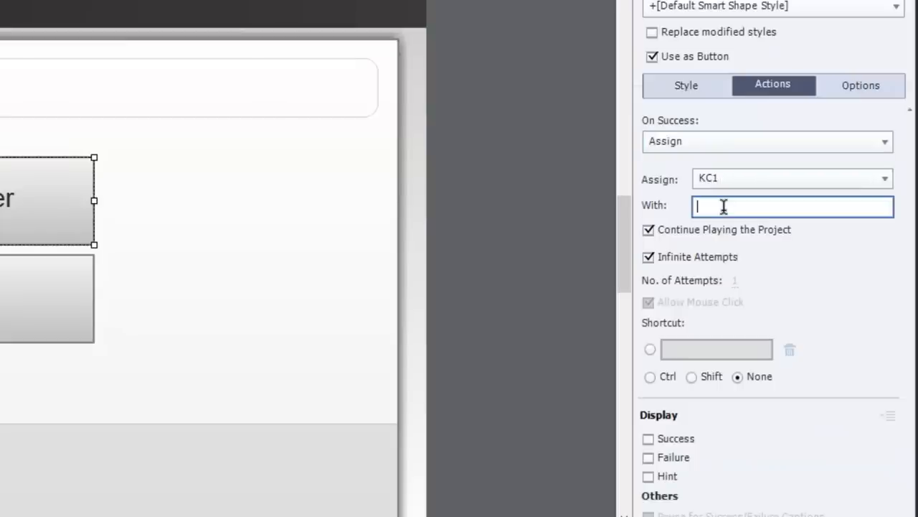
type("0")
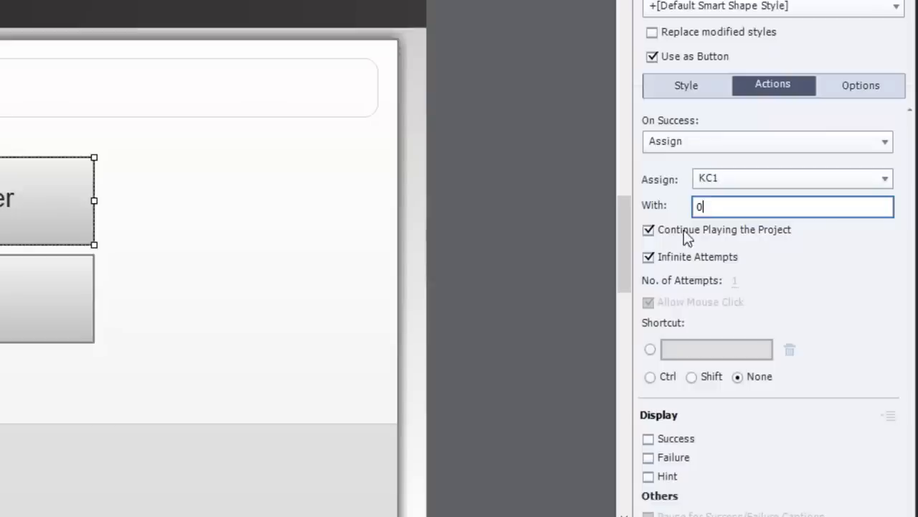
mouse_move(512, 291)
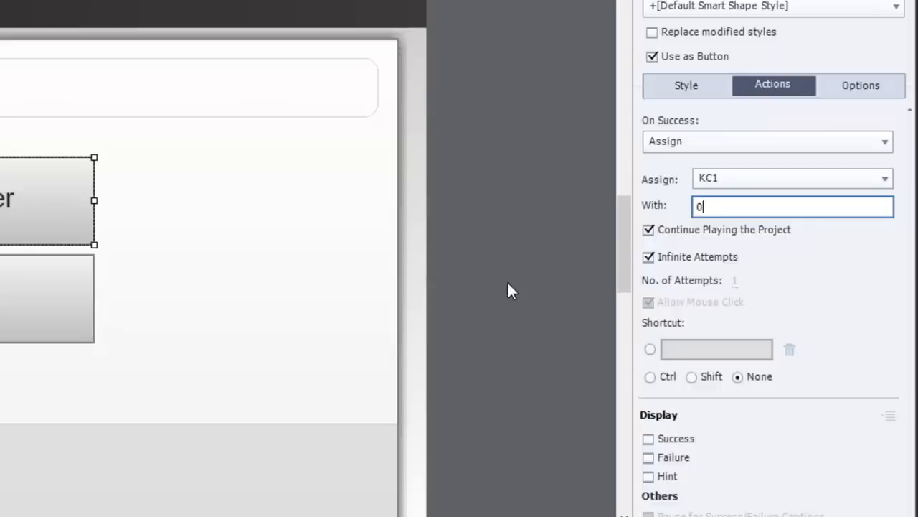
mouse_move(506, 264)
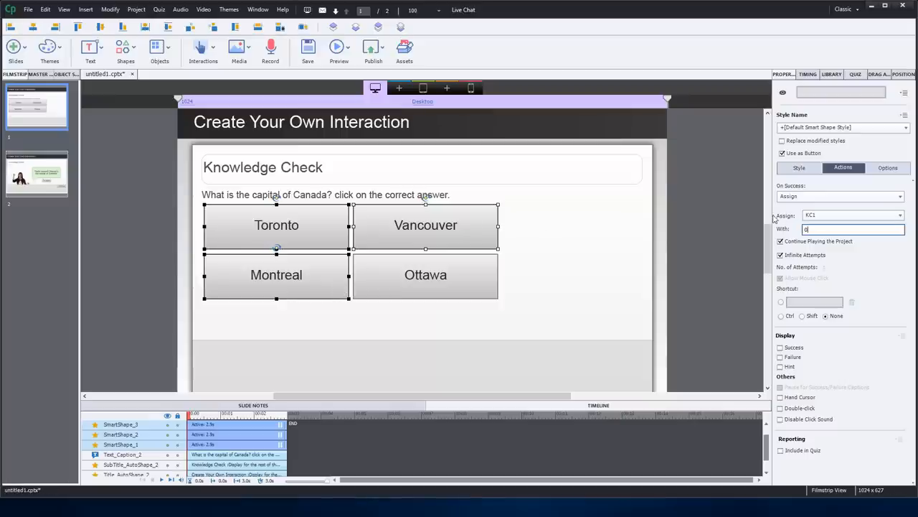
mouse_move(463, 280)
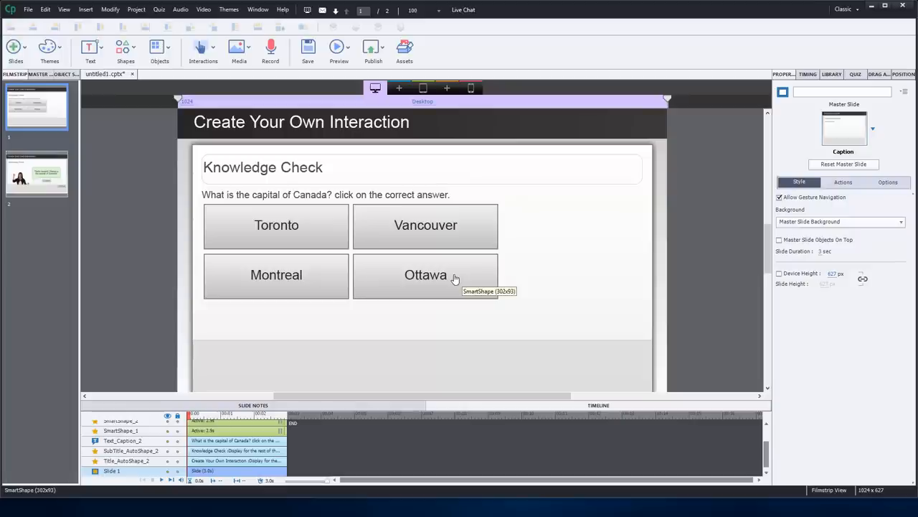
mouse_move(452, 226)
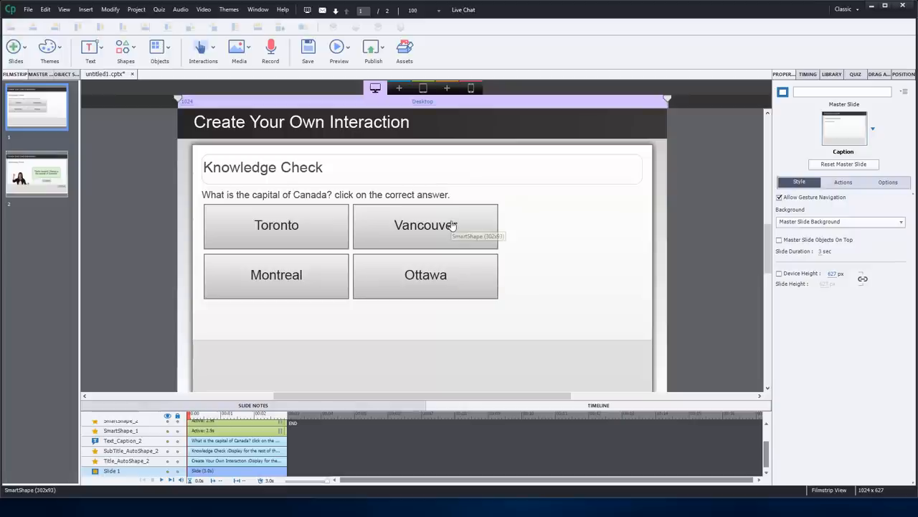
mouse_move(305, 278)
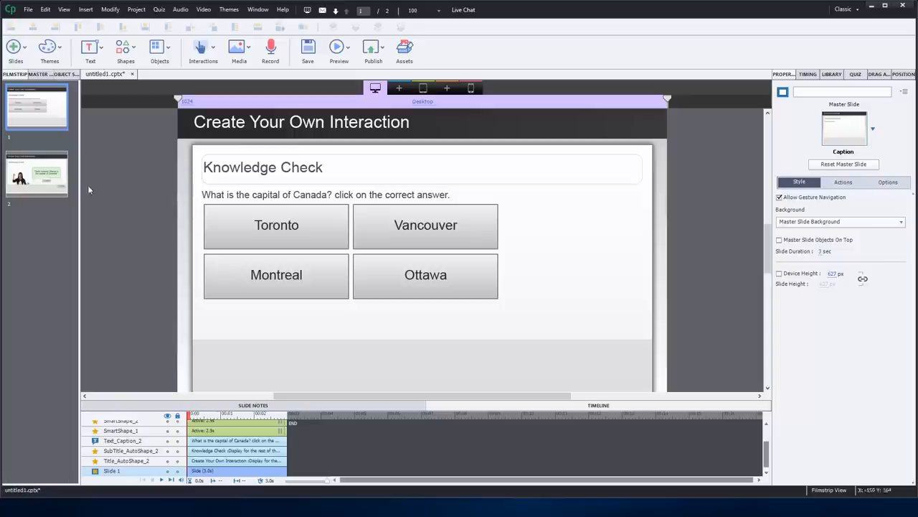
- Go to slide 2 and name its feedback speech bubble Caption
left_click(36, 173)
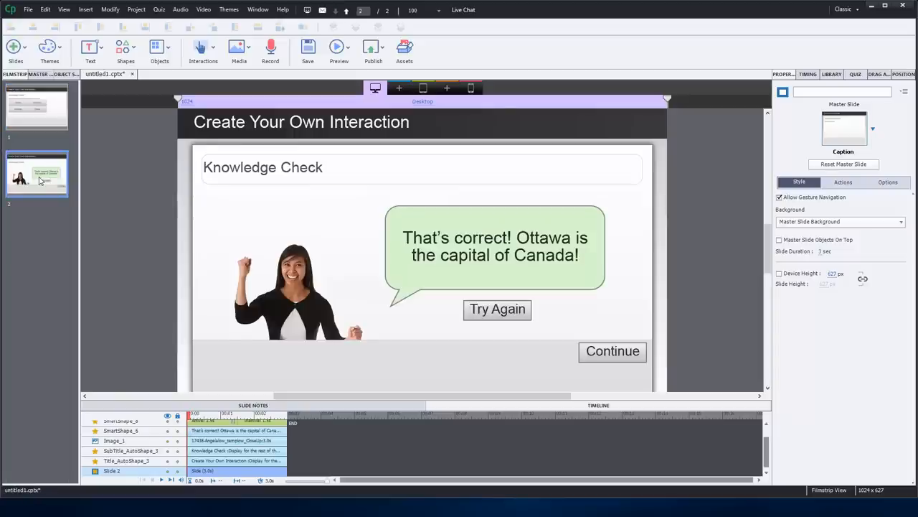
mouse_move(279, 218)
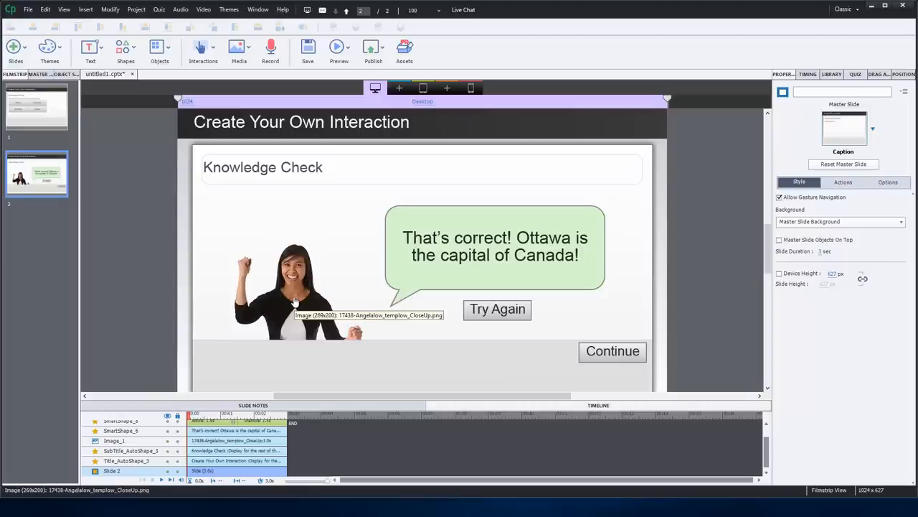
mouse_move(300, 284)
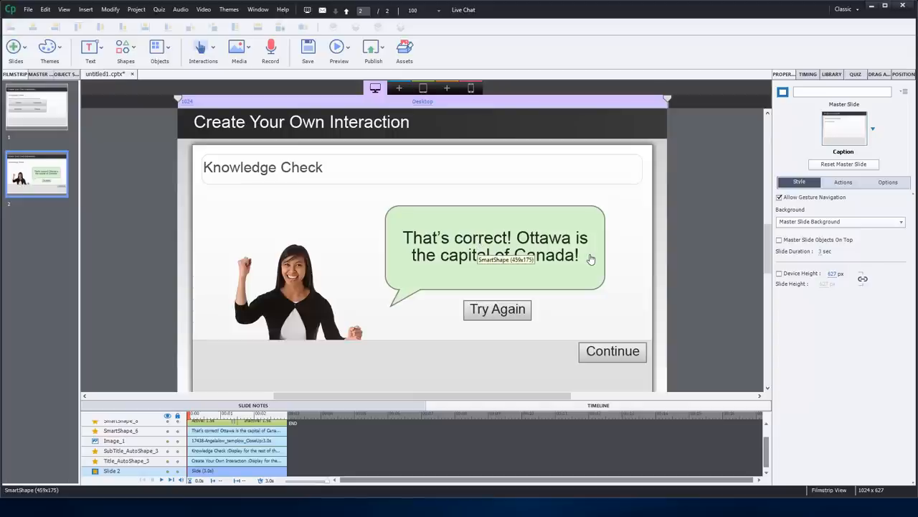
mouse_move(659, 267)
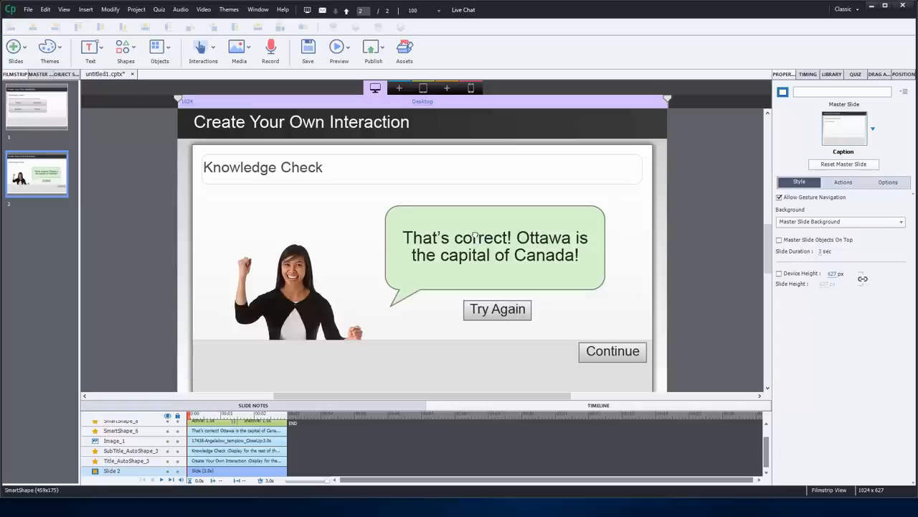
left_click(495, 248)
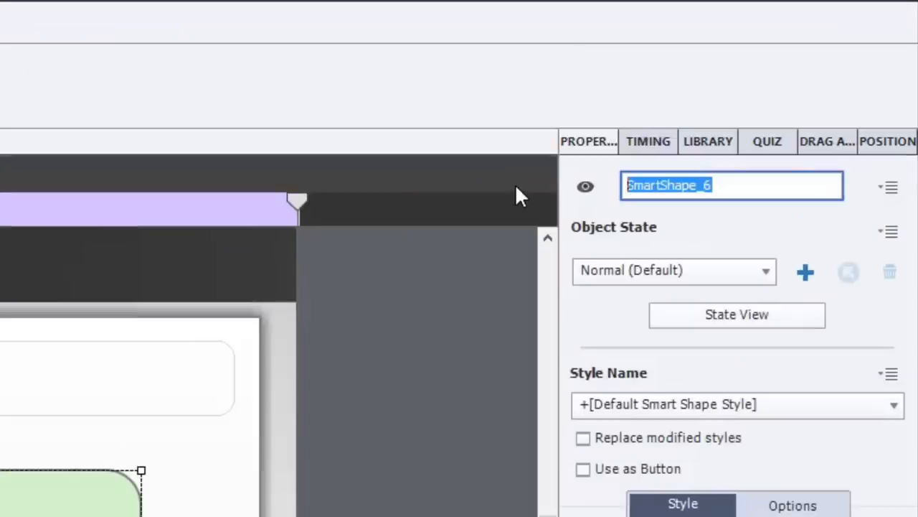
type("Captio")
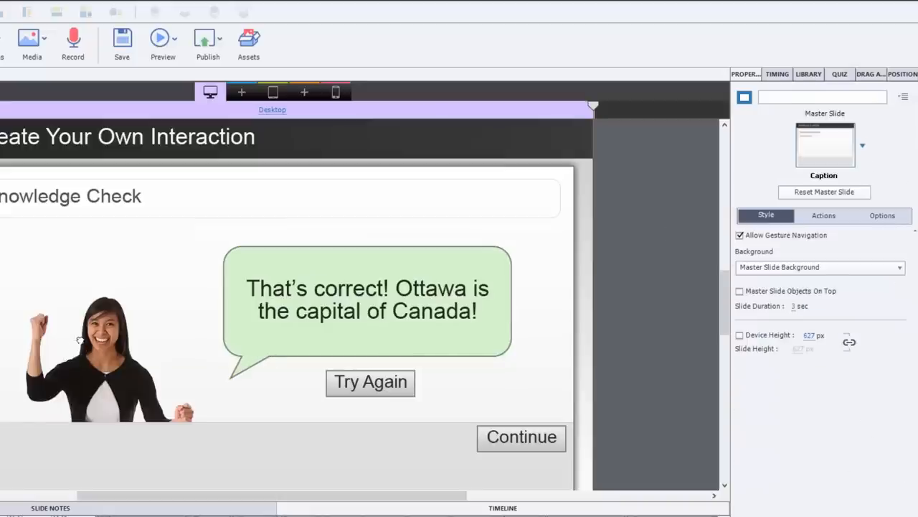
- Set the slide's On Enter to Execute Advanced Actions, dismiss the warning, and select Caption
left_click(108, 358)
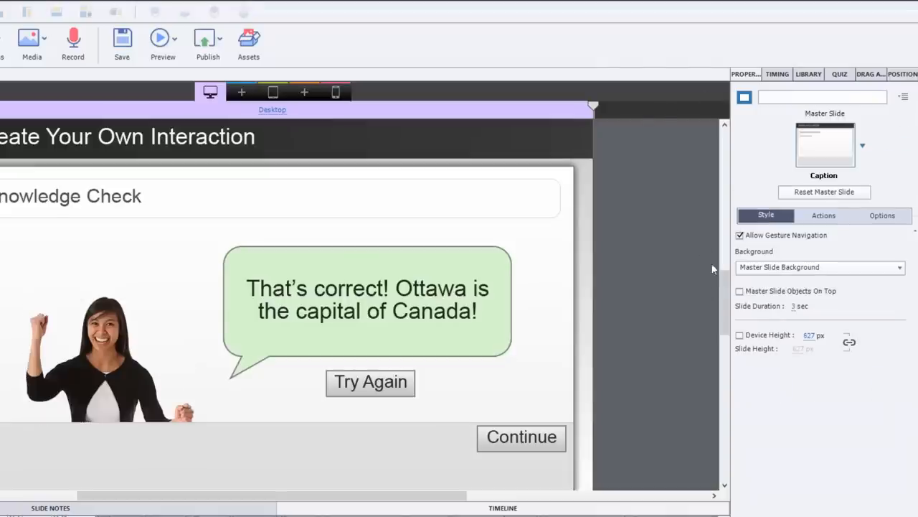
left_click(824, 215)
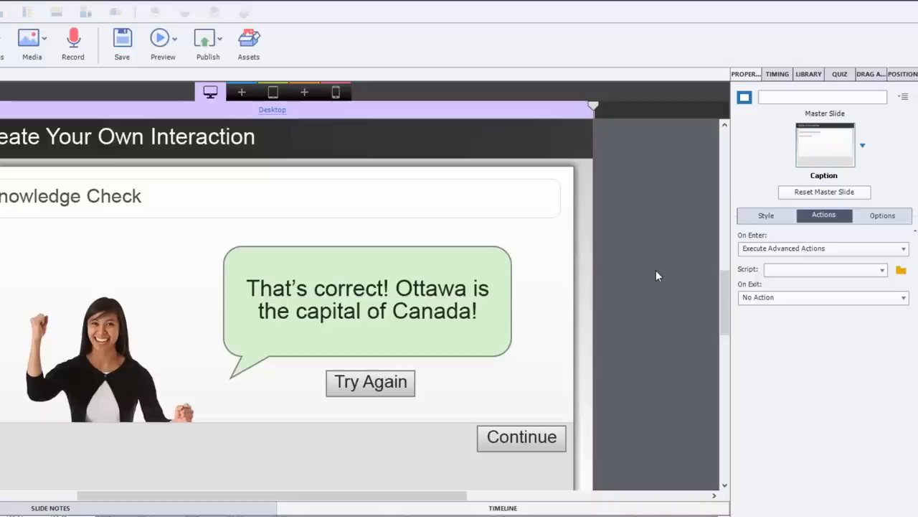
mouse_move(553, 276)
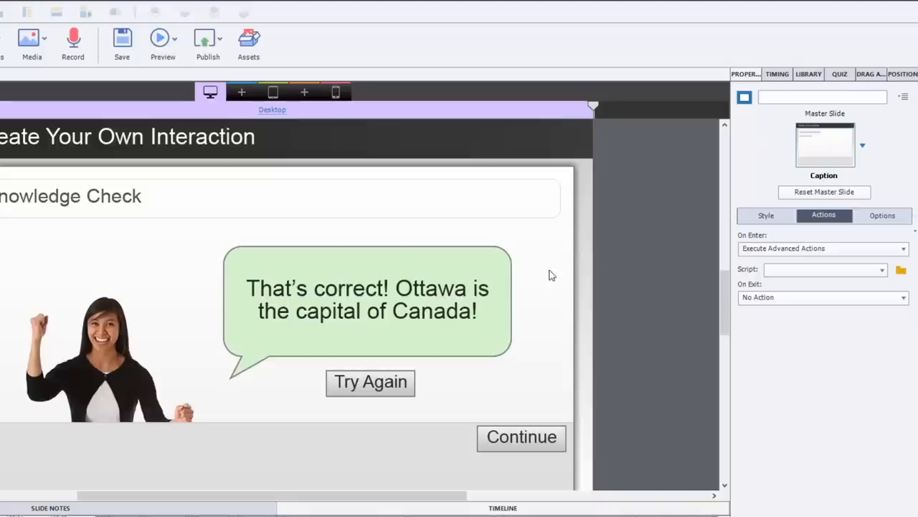
mouse_move(107, 359)
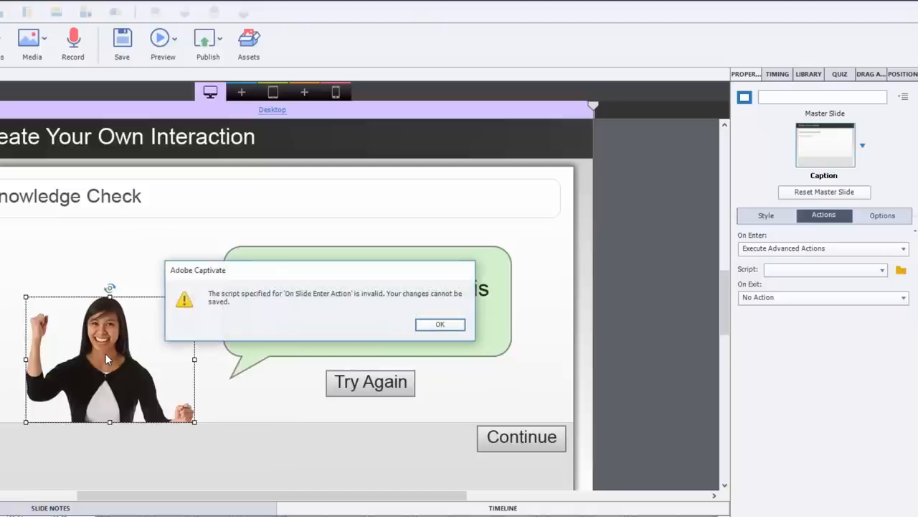
left_click(440, 324)
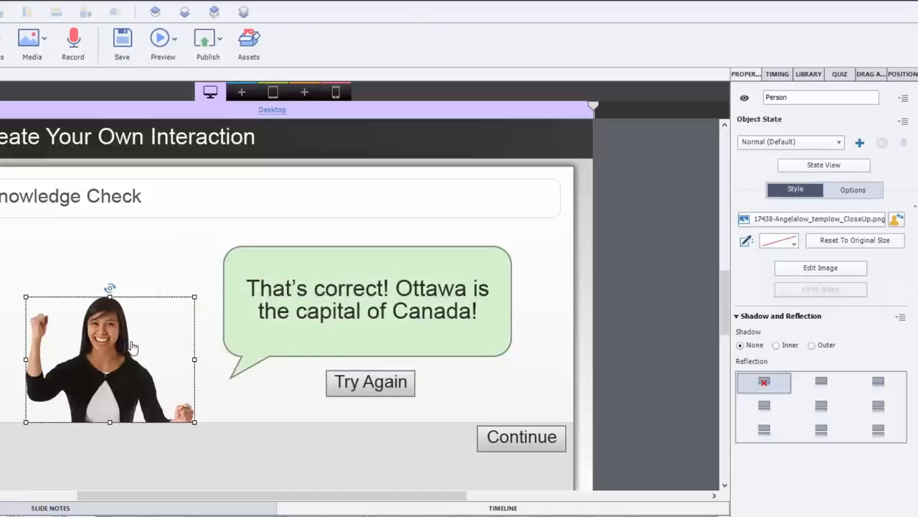
left_click(367, 300)
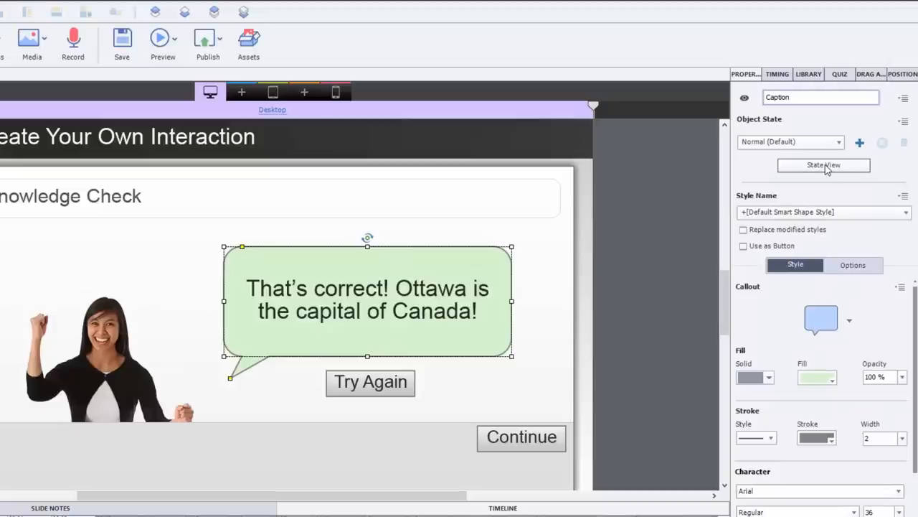
mouse_move(739, 77)
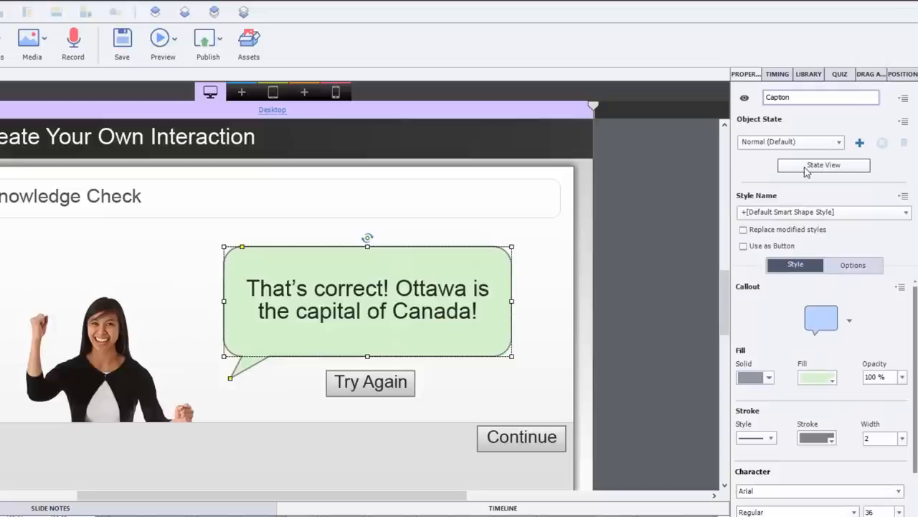
- In State View, add a new Caption state named Incorrect
left_click(824, 165)
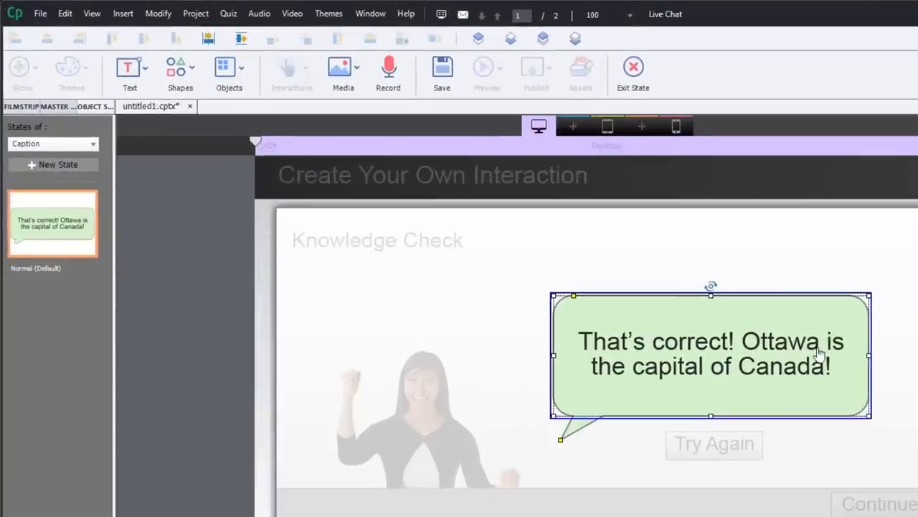
left_click(58, 165)
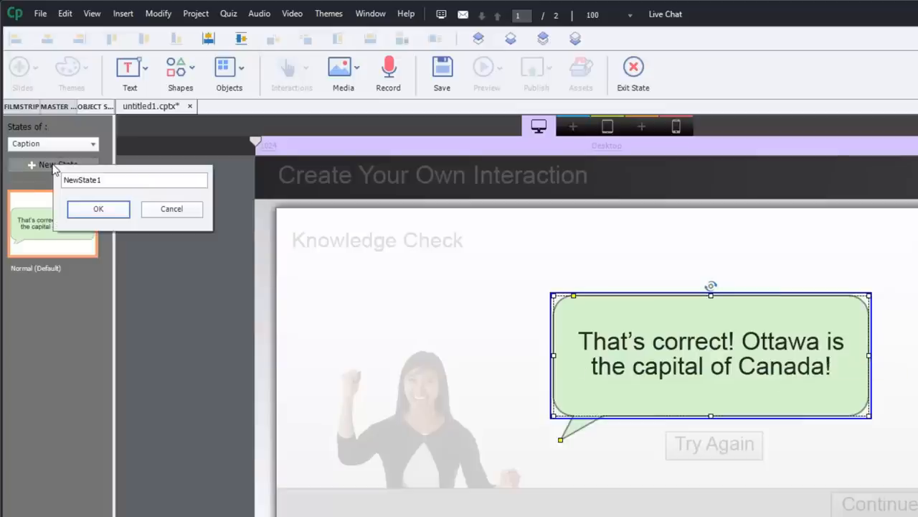
triple_click(134, 180)
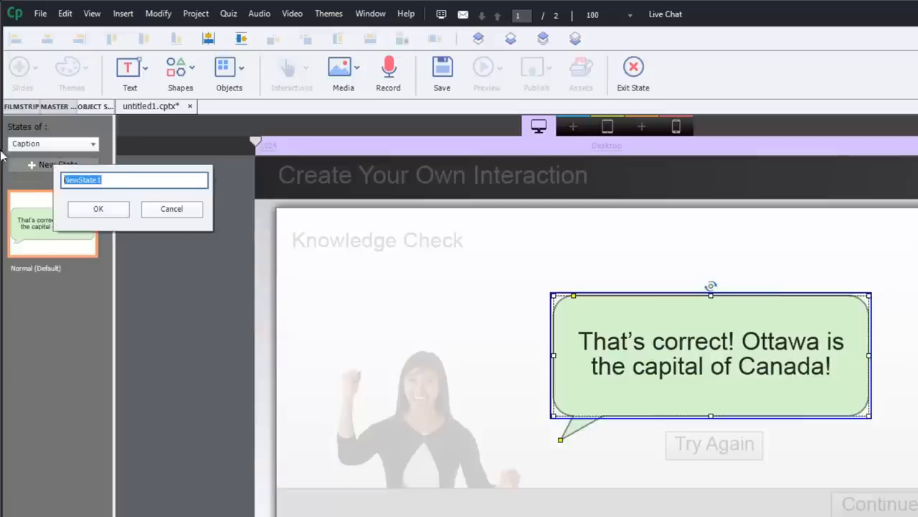
type("In")
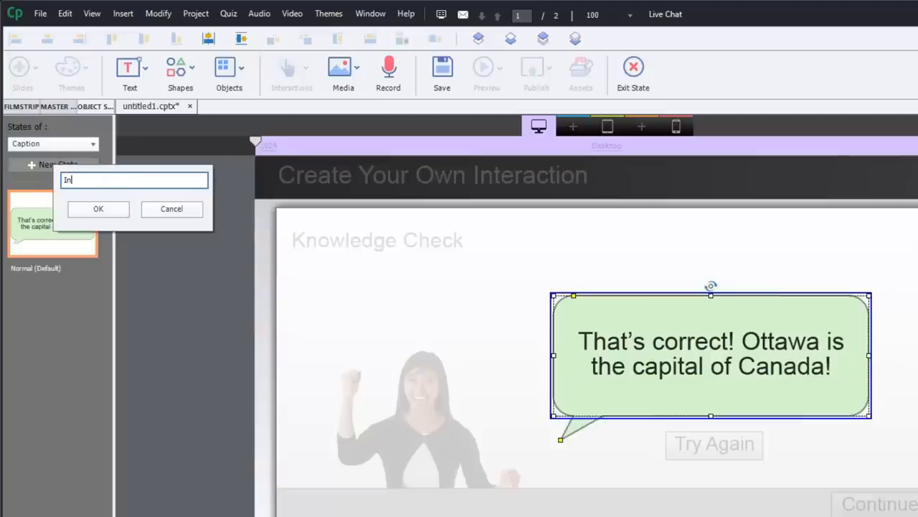
type("Incorrect")
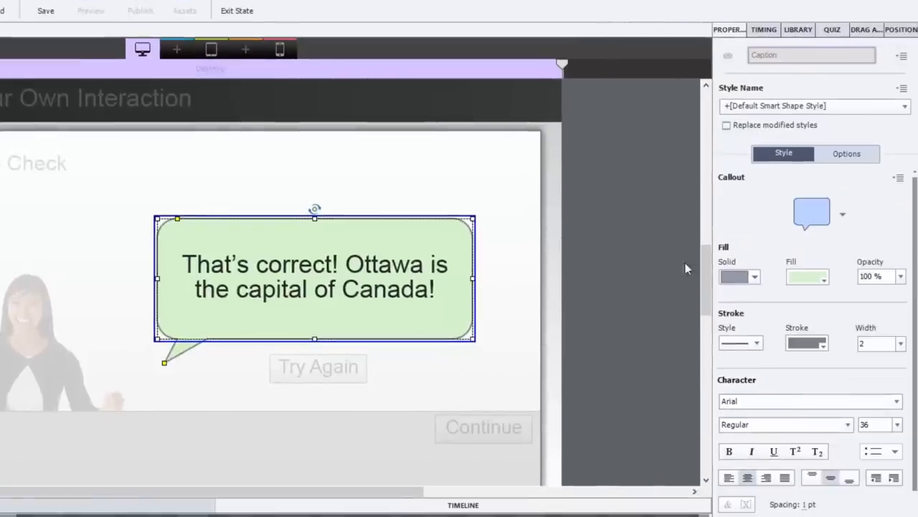
left_click(807, 277)
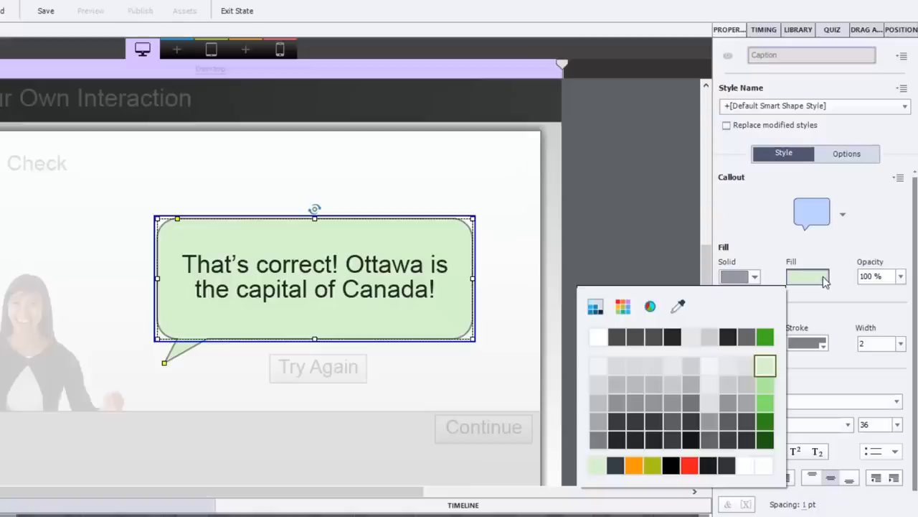
- Change the Incorrect state's callout fill to pink, then to a softer salmon pink
left_click(623, 306)
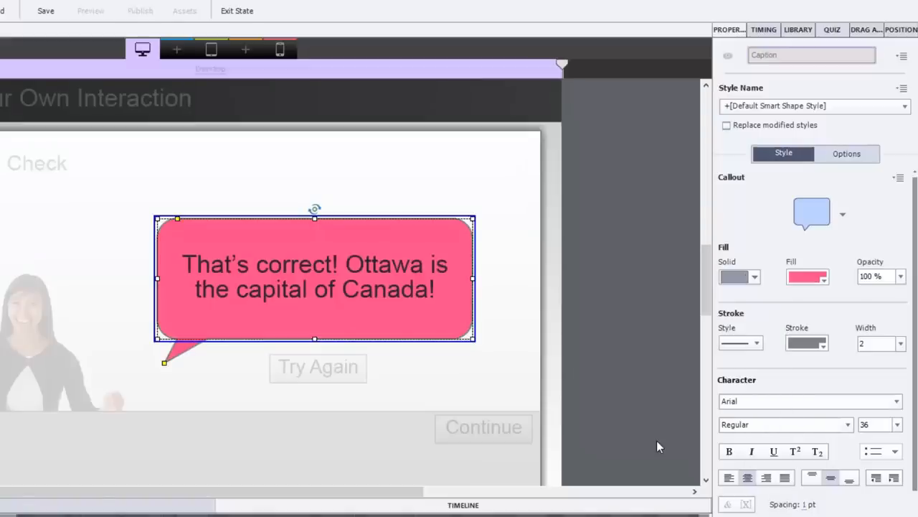
left_click(807, 276)
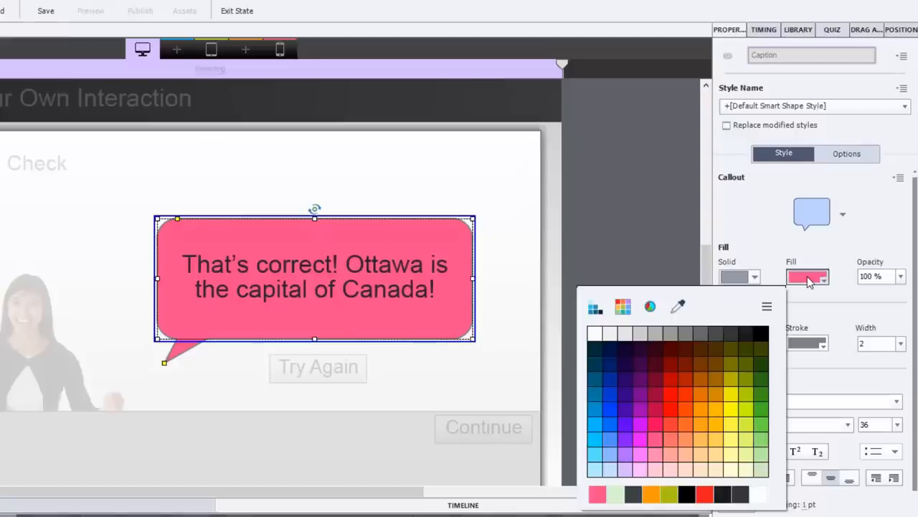
mouse_move(675, 460)
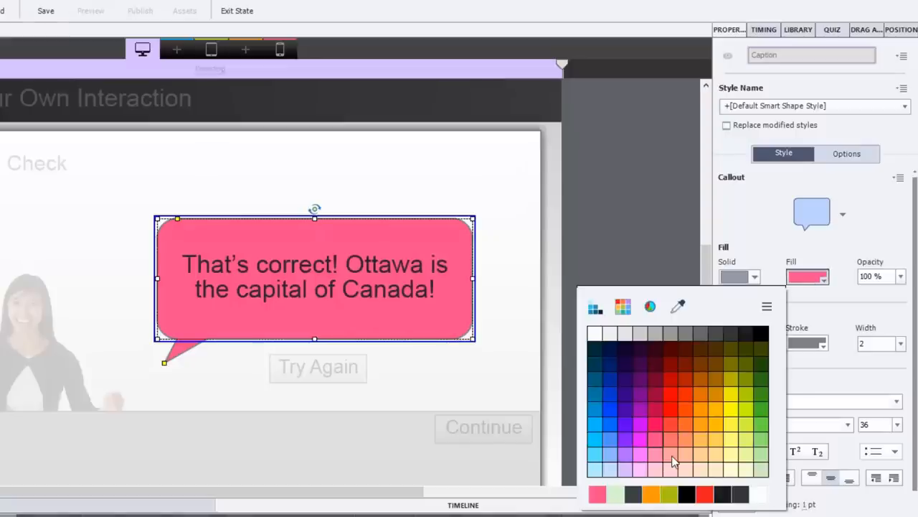
left_click(672, 459)
type("in")
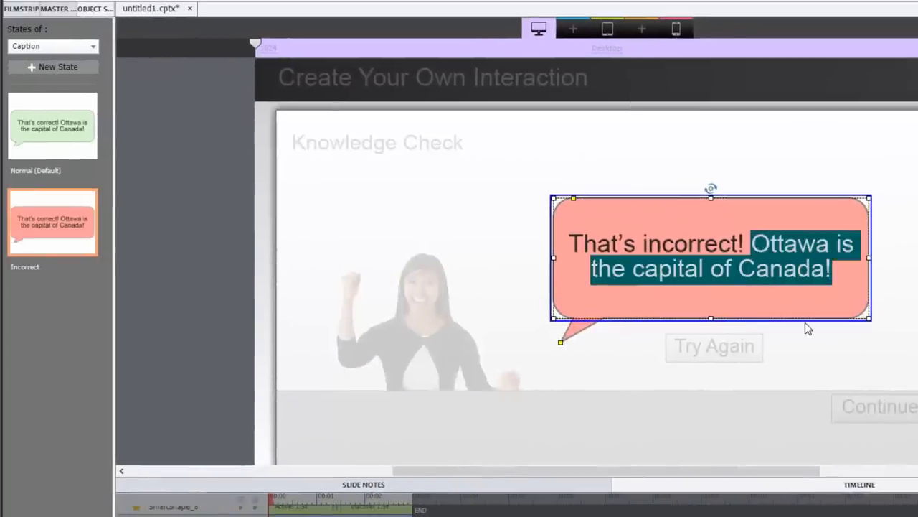
- Make the caption read "That's incorrect! Click the "Try Again" button to give it another go."
type("Click the")
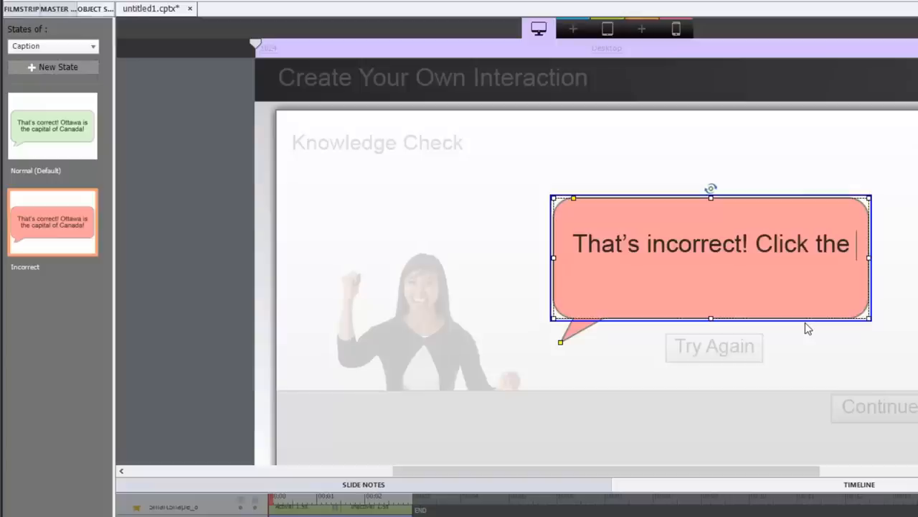
type("\"\"")
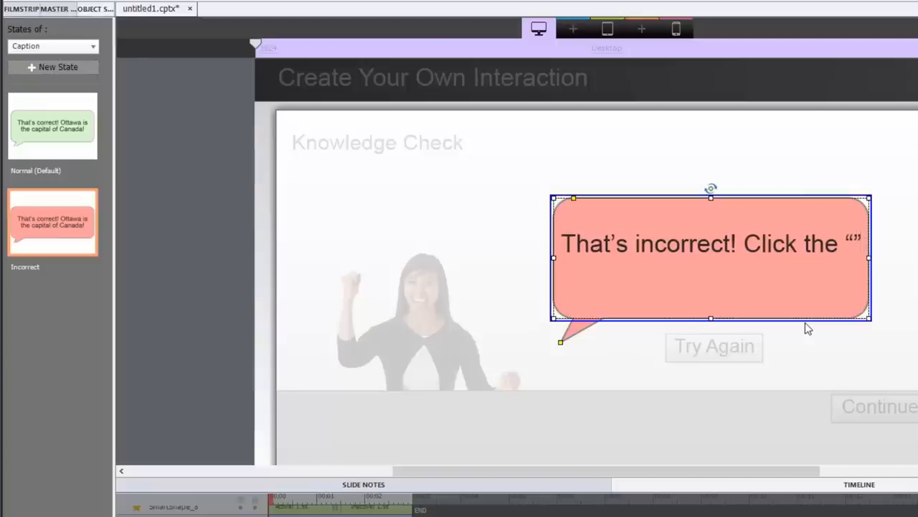
type("Tr")
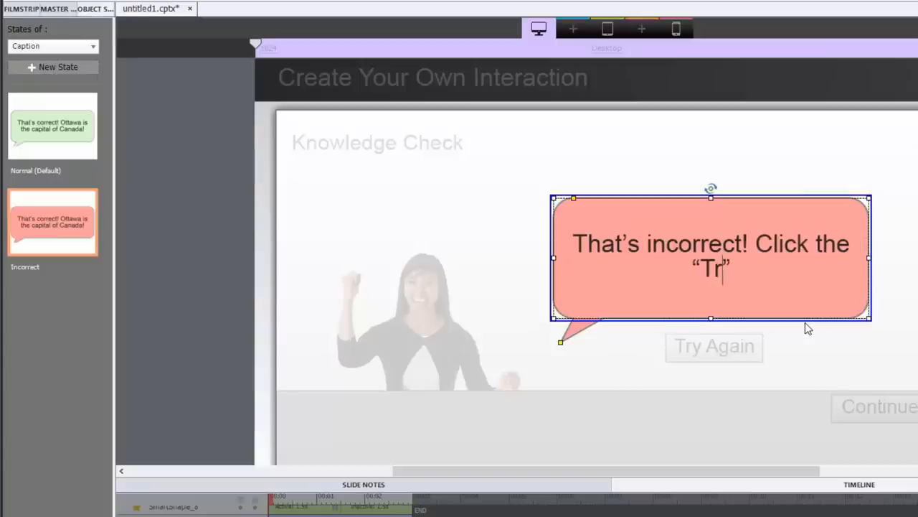
type("y Again\"")
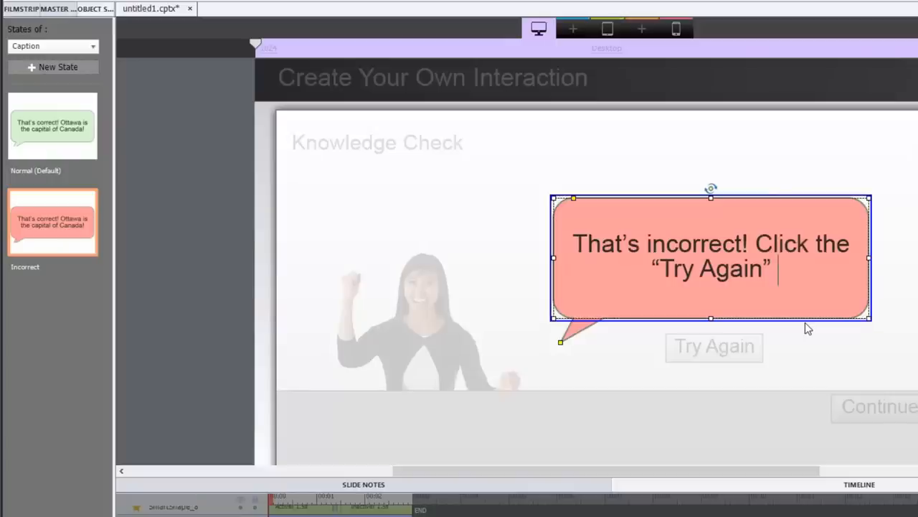
type("button to")
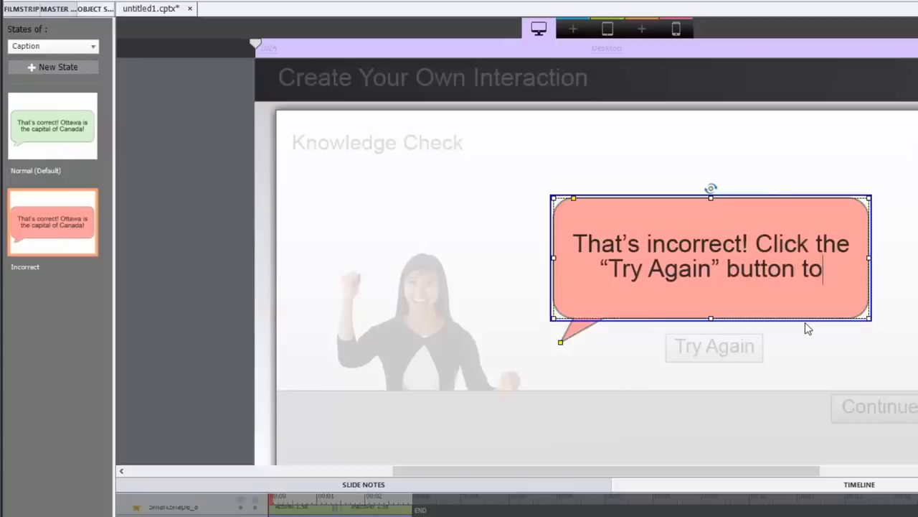
type("give it")
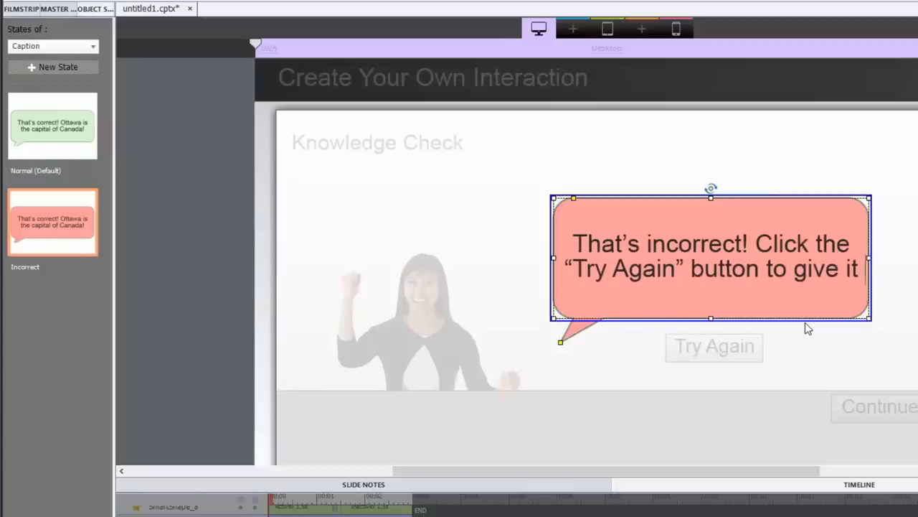
type("another go")
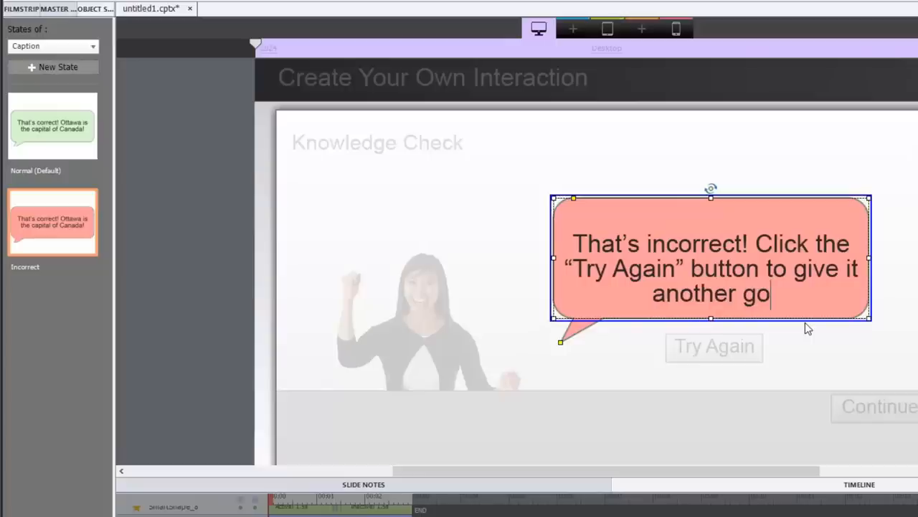
type(".")
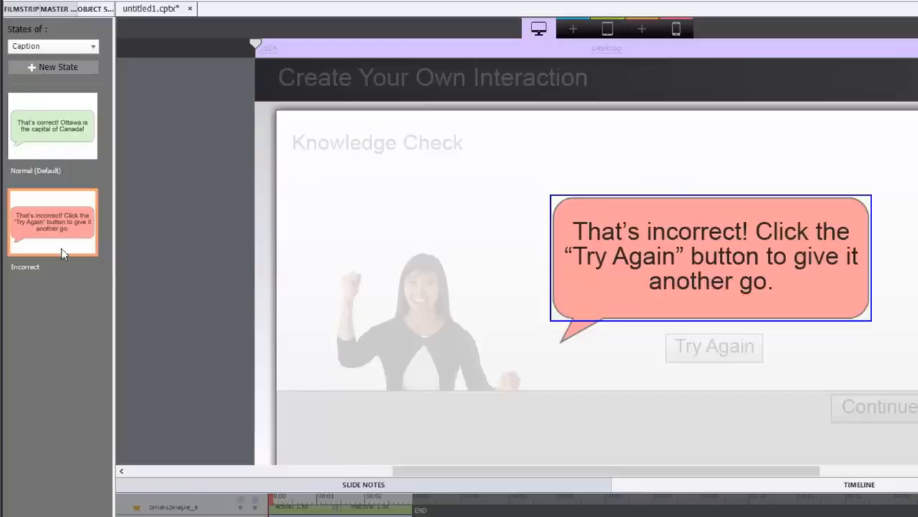
left_click(53, 126)
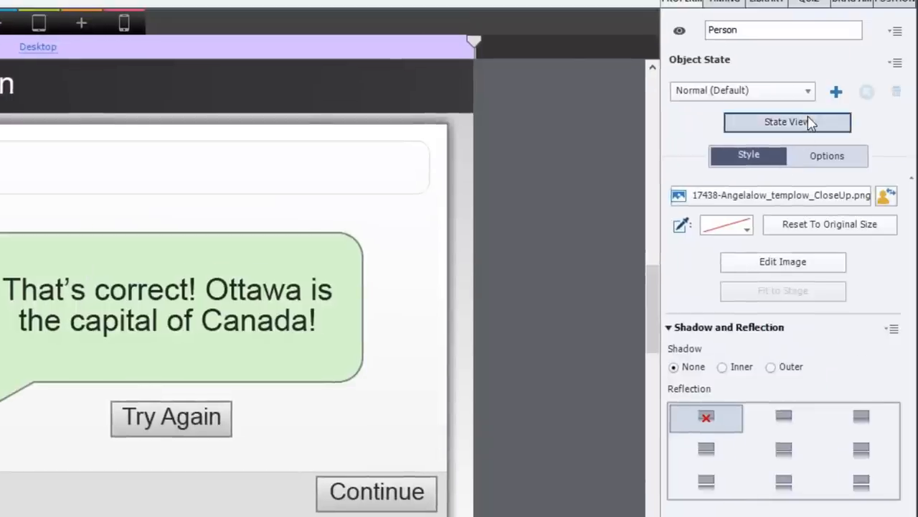
- Add a new state named Incorrect to the Person image
left_click(787, 121)
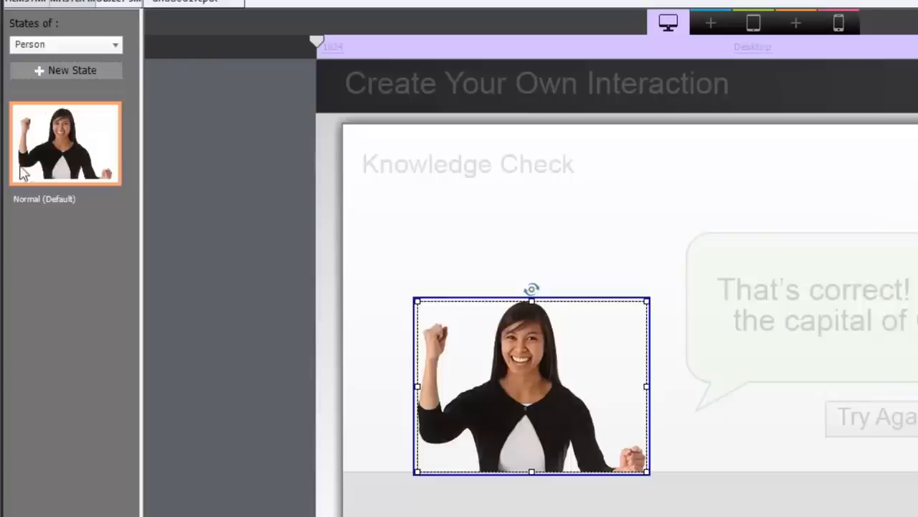
left_click(72, 70)
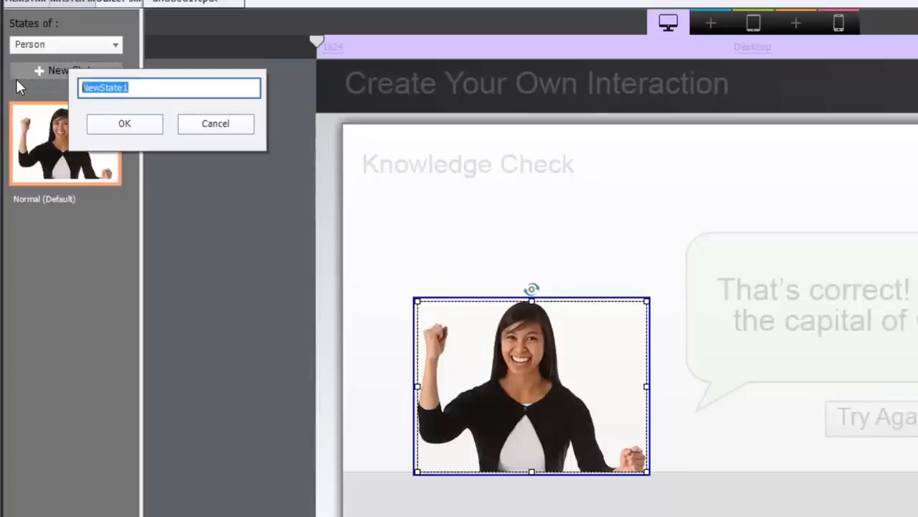
type("In")
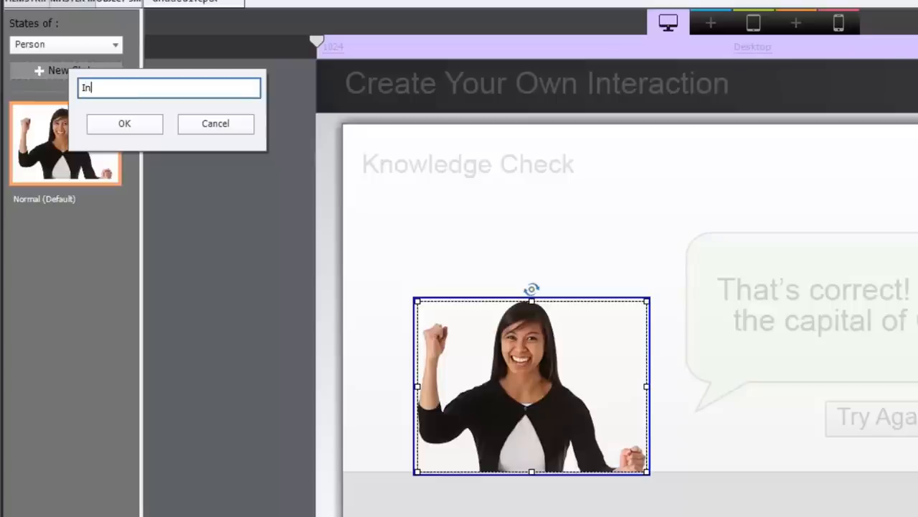
type("correct")
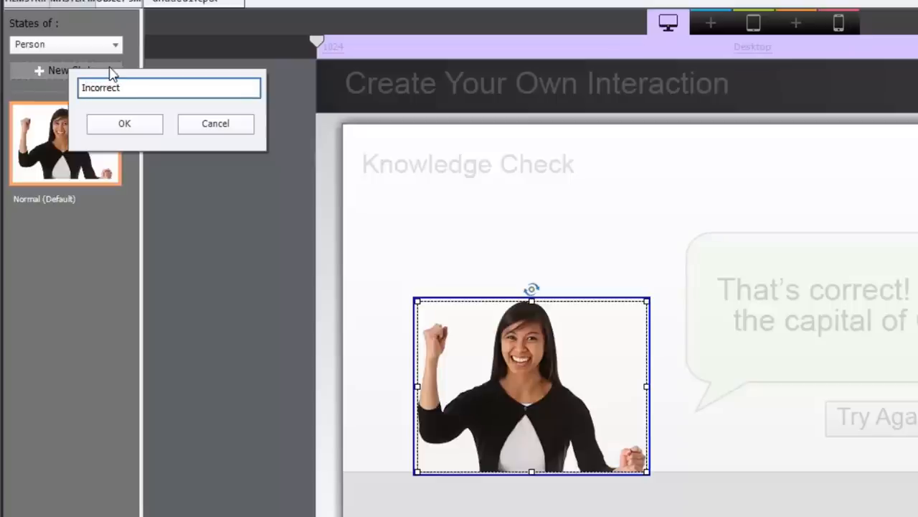
left_click(124, 123)
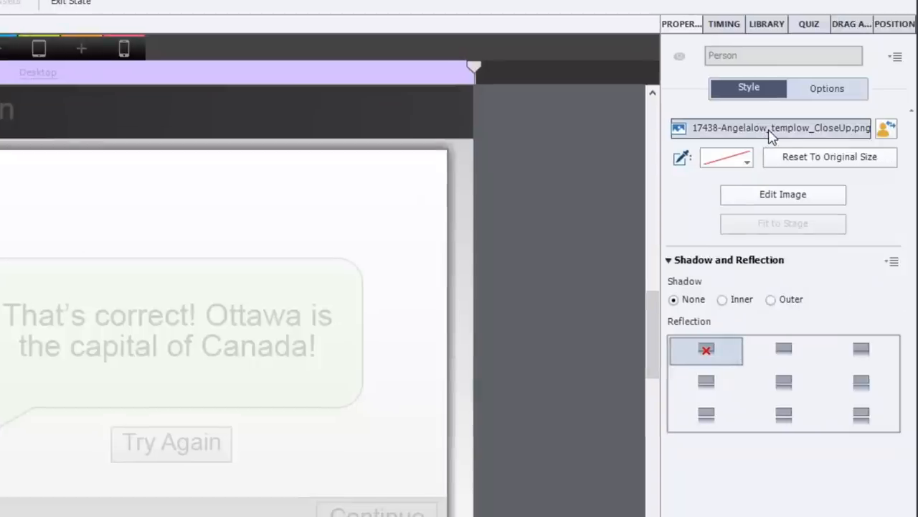
mouse_move(794, 132)
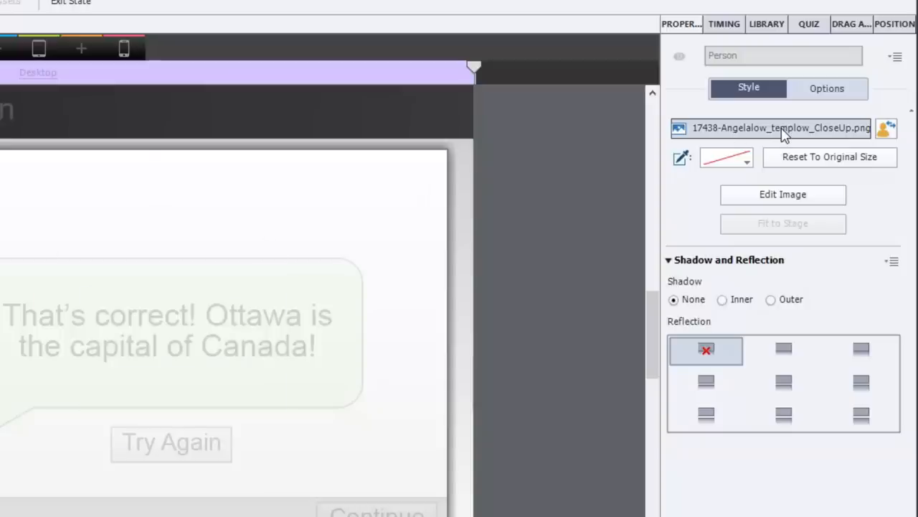
- Swap the Incorrect state's image for the thumbs-down photo of the woman from the Library
left_click(886, 128)
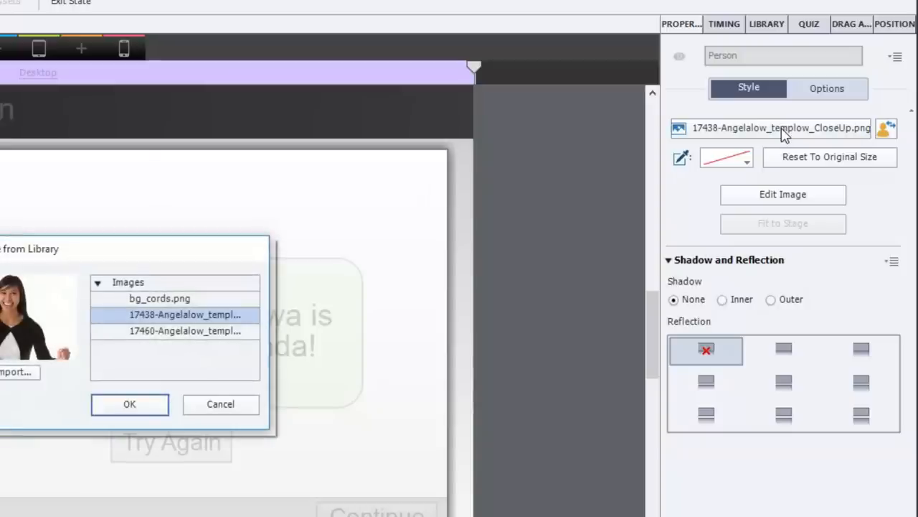
left_click(564, 286)
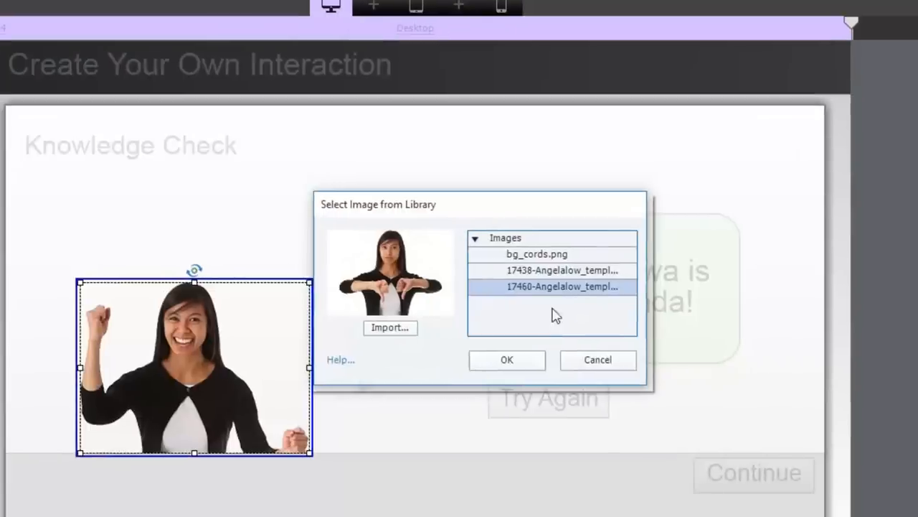
mouse_move(525, 349)
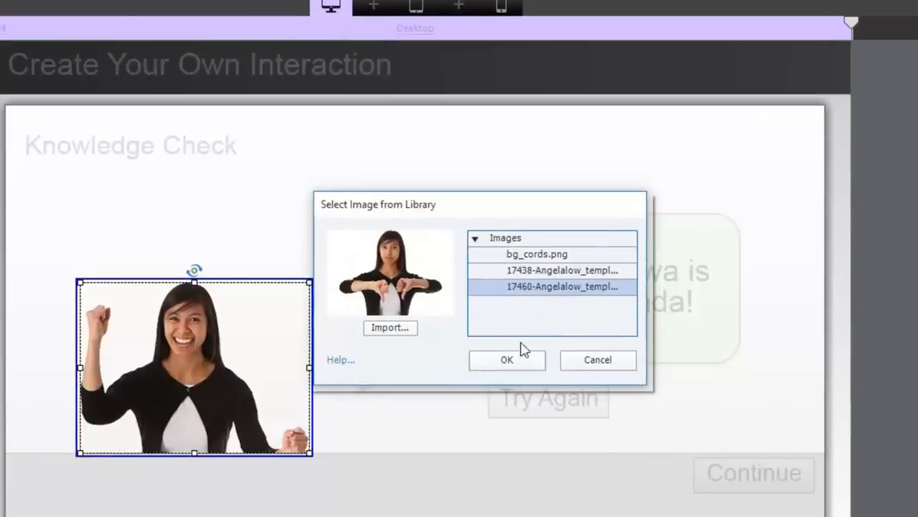
left_click(506, 359)
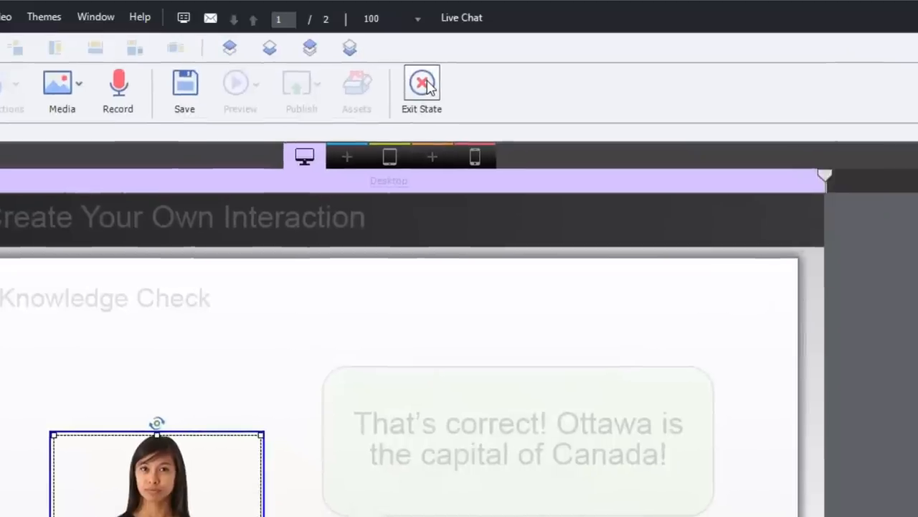
- Exit state editing to return to the feedback slide
left_click(422, 82)
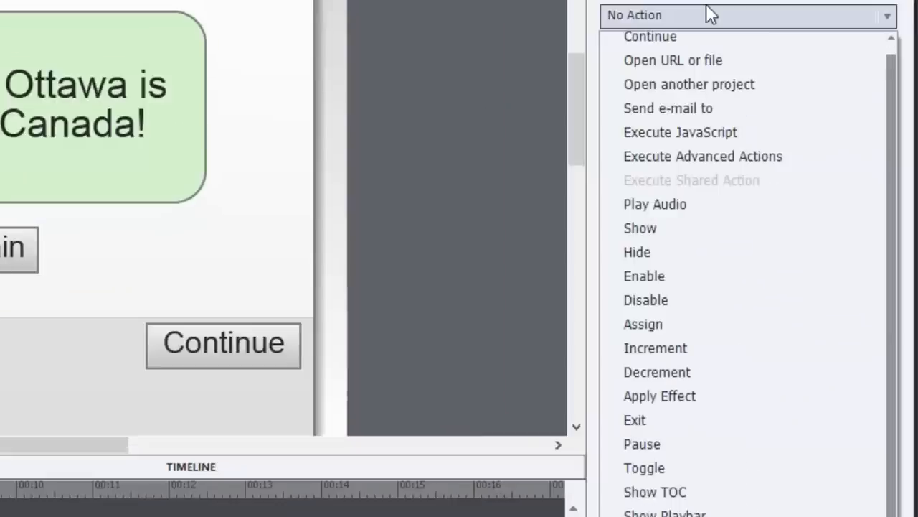
- Set On Enter to an advanced action and start a conditional action named Validate_KC1
left_click(703, 156)
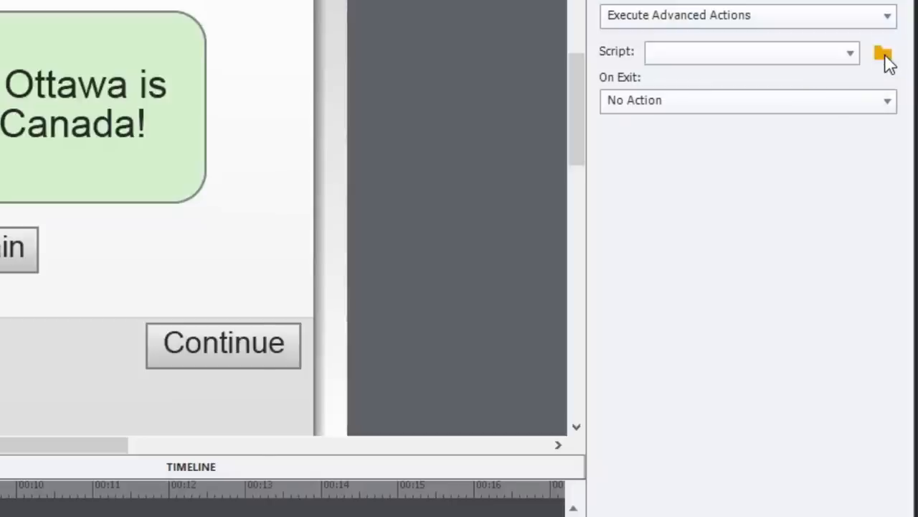
left_click(883, 55)
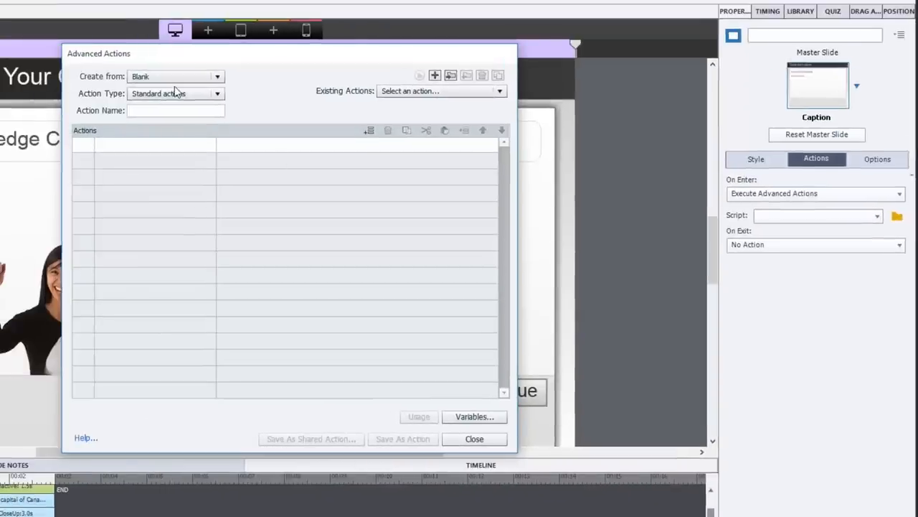
left_click(216, 93)
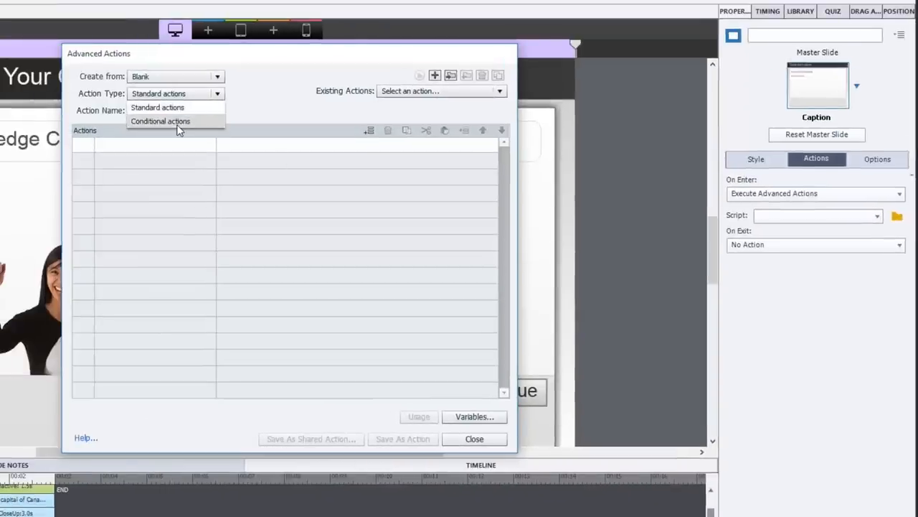
left_click(160, 120)
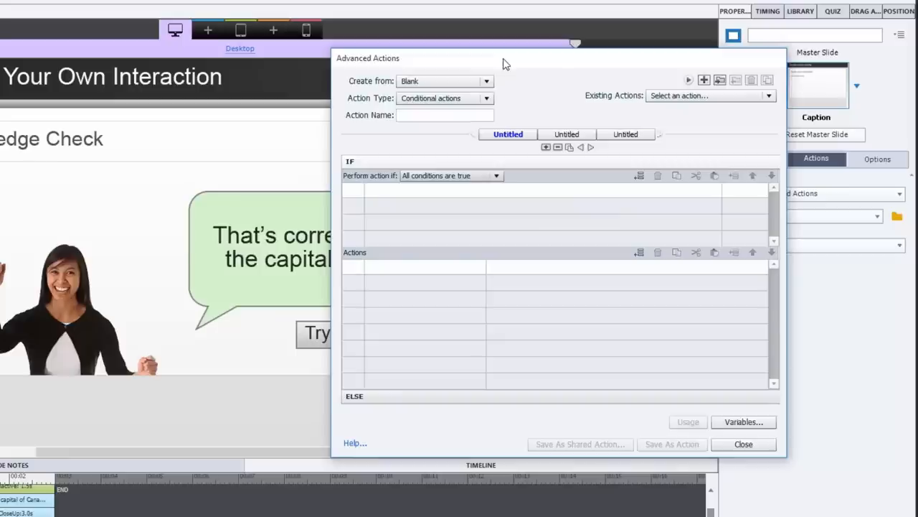
left_click(444, 115)
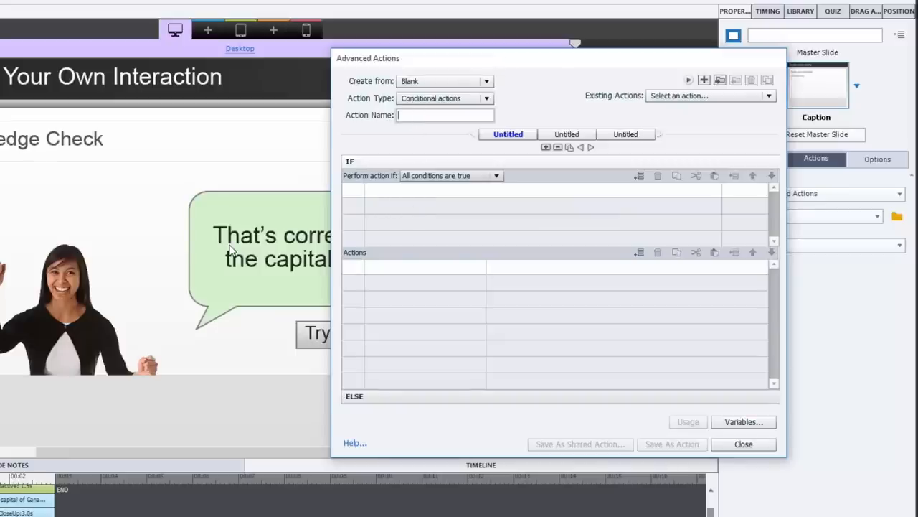
type("Validate")
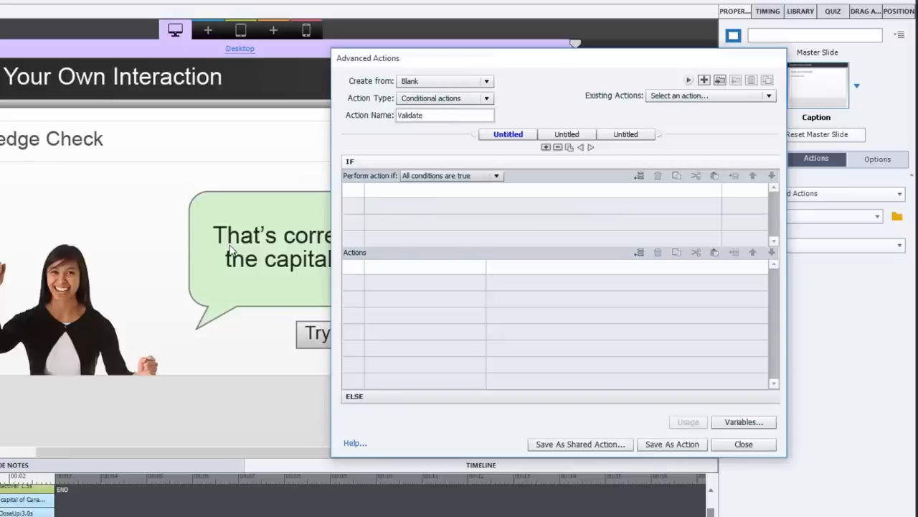
type("_KC")
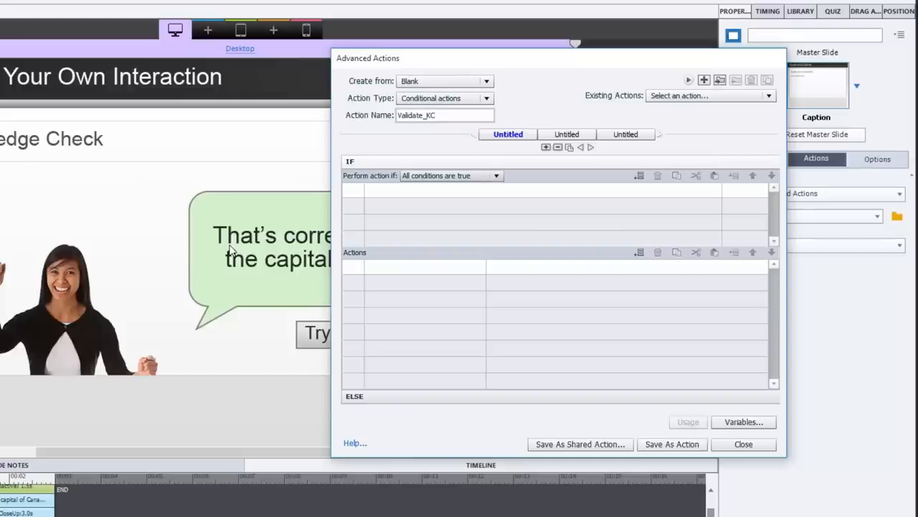
type("1")
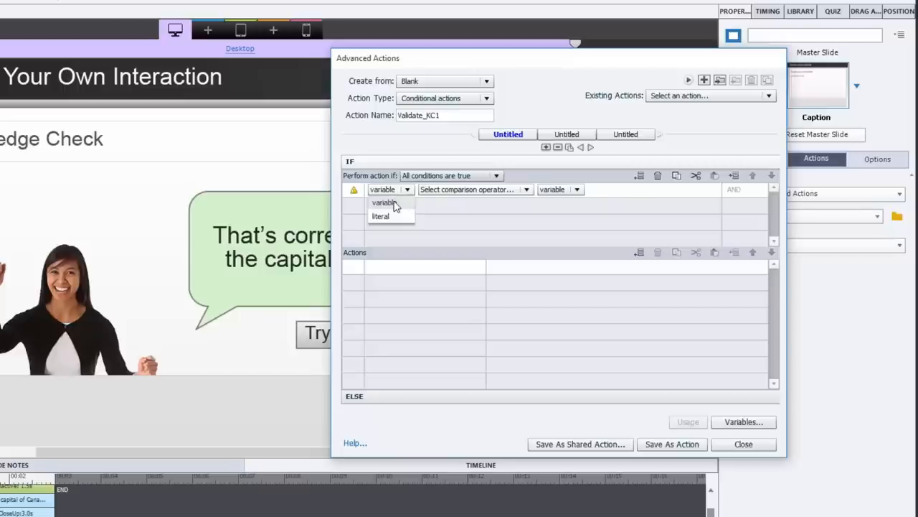
- Build the condition KC1 is equal to literal 1
left_click(384, 202)
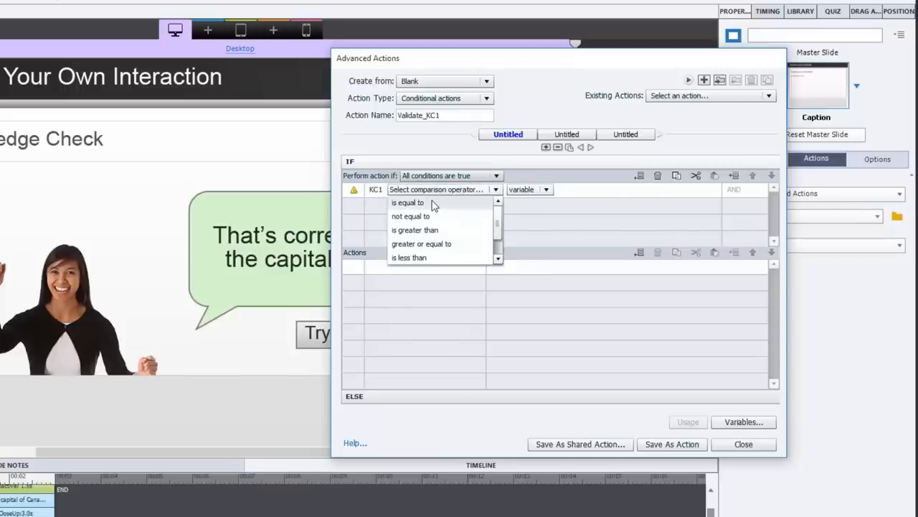
left_click(408, 202)
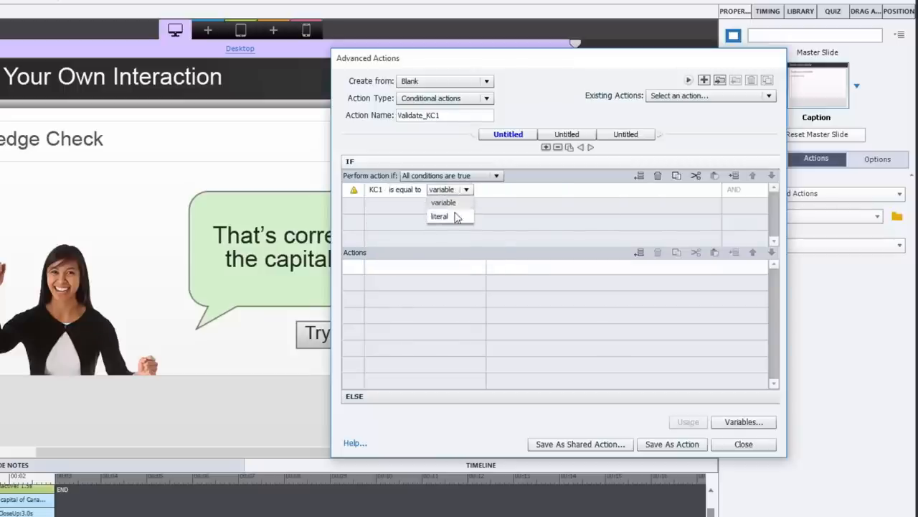
left_click(439, 216)
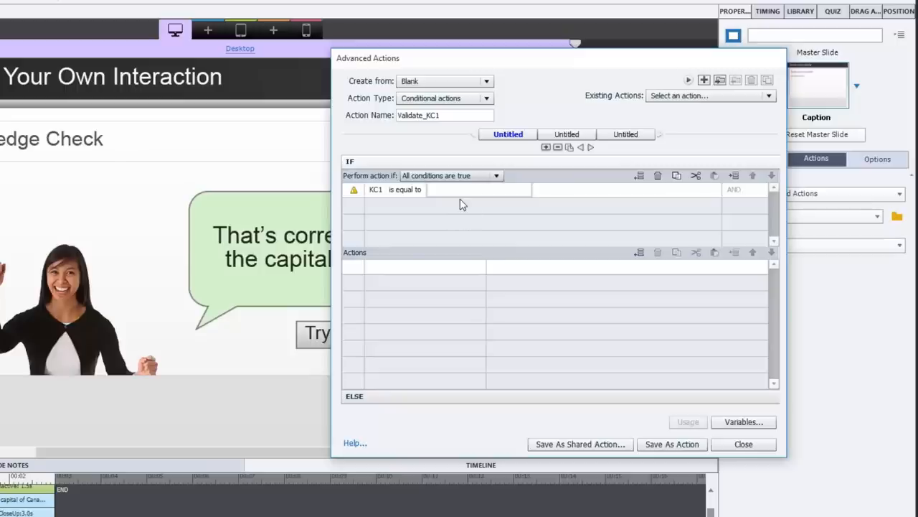
type("1")
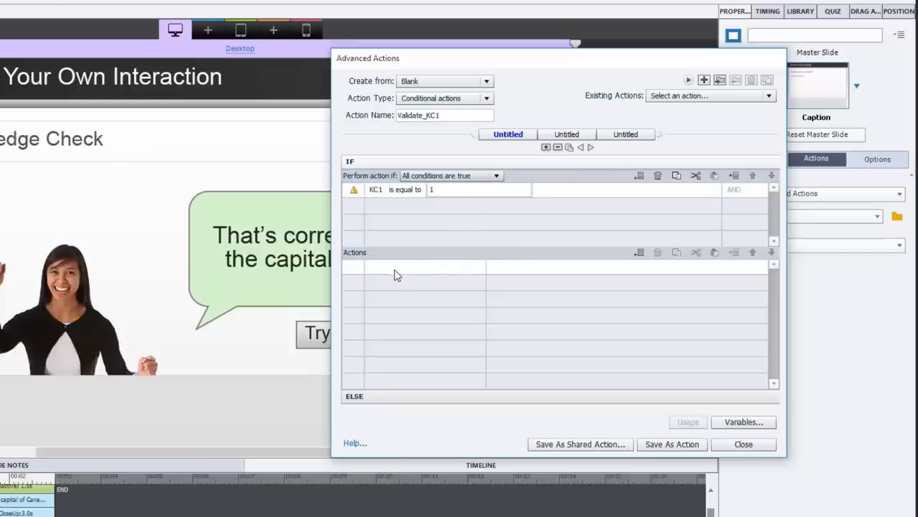
left_click(413, 266)
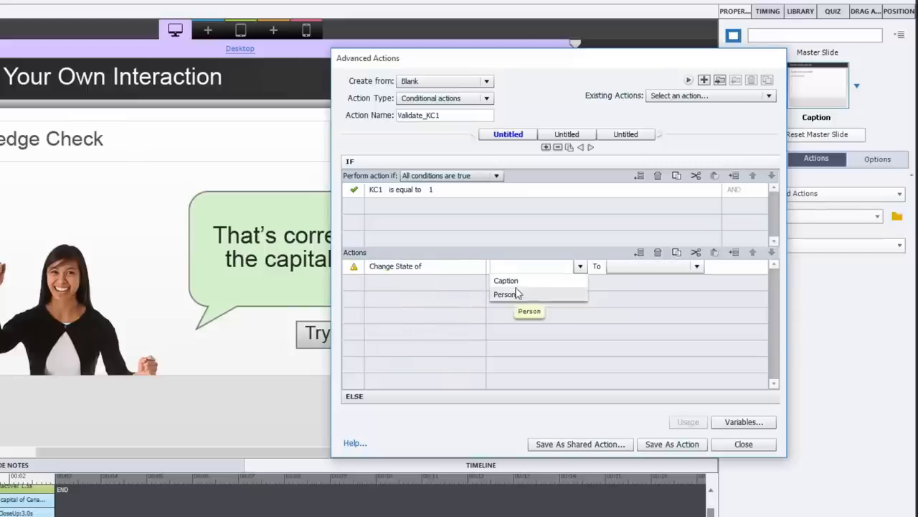
- Add true-branch actions changing Caption to Normal and Person to Normal
left_click(506, 281)
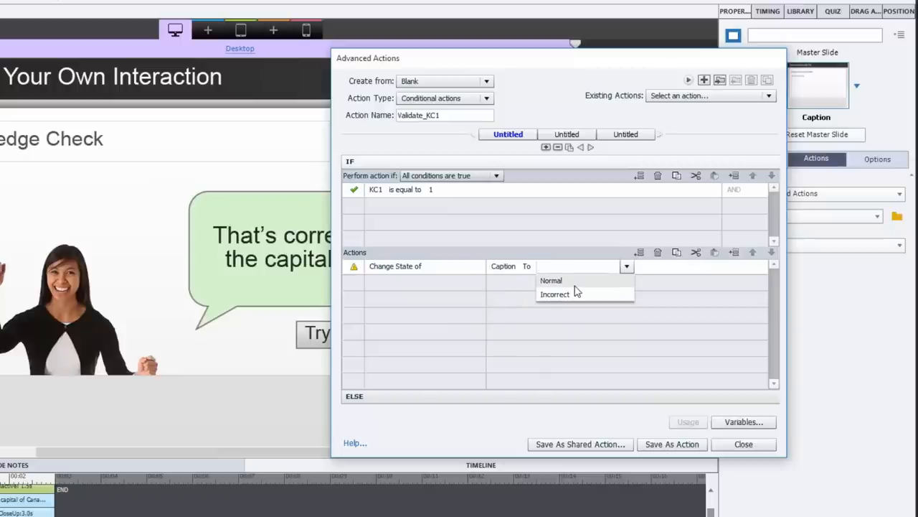
left_click(551, 281)
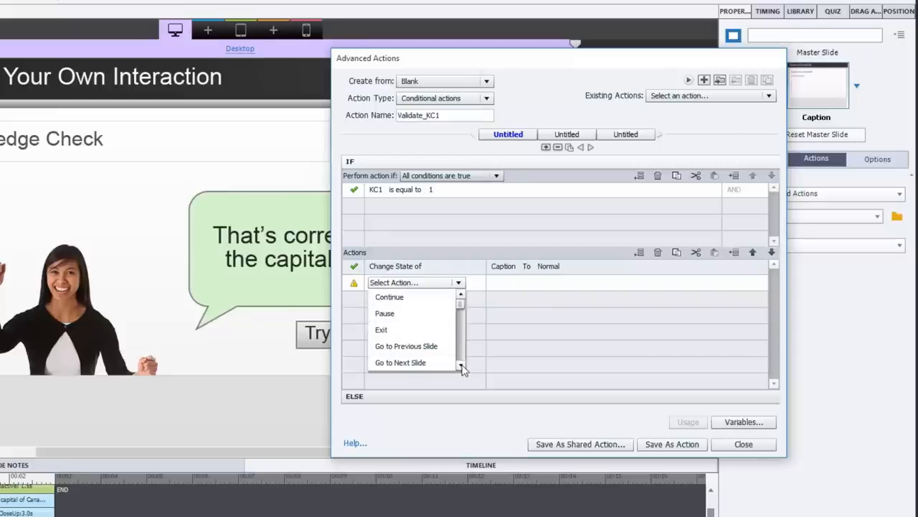
scroll("down", 3)
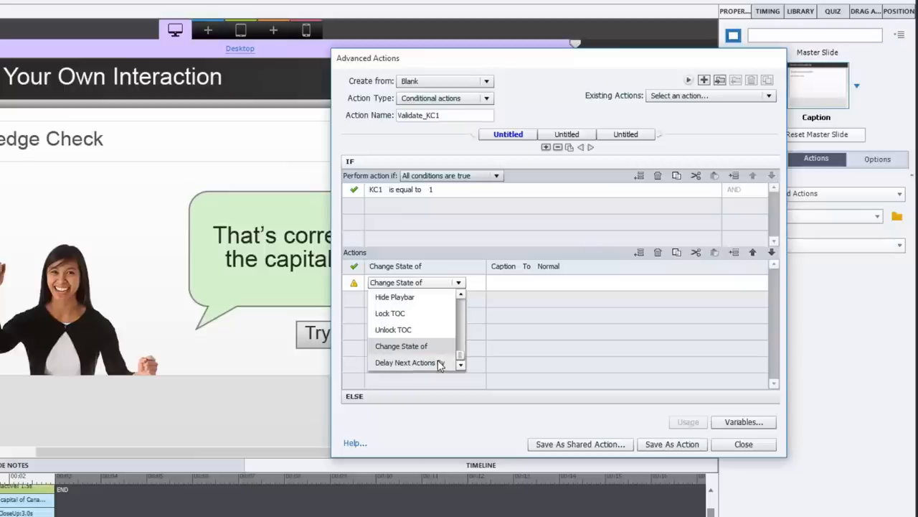
left_click(401, 346)
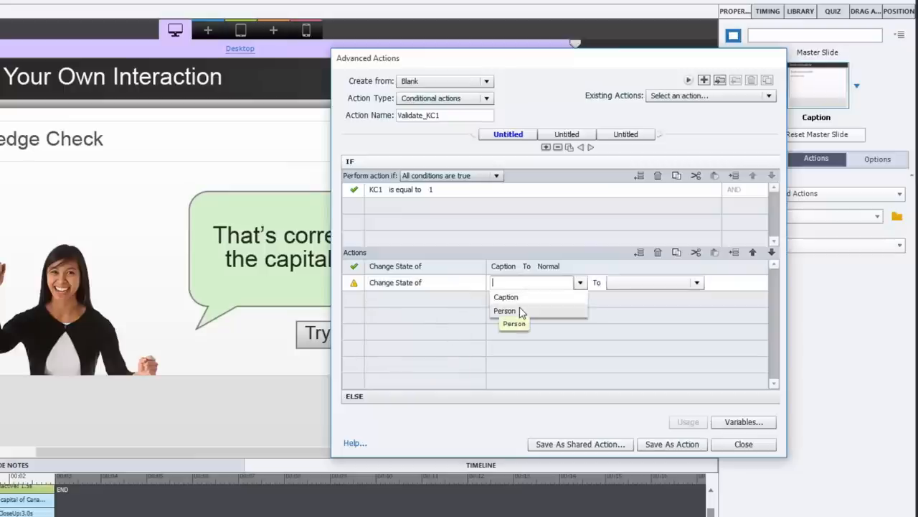
left_click(504, 310)
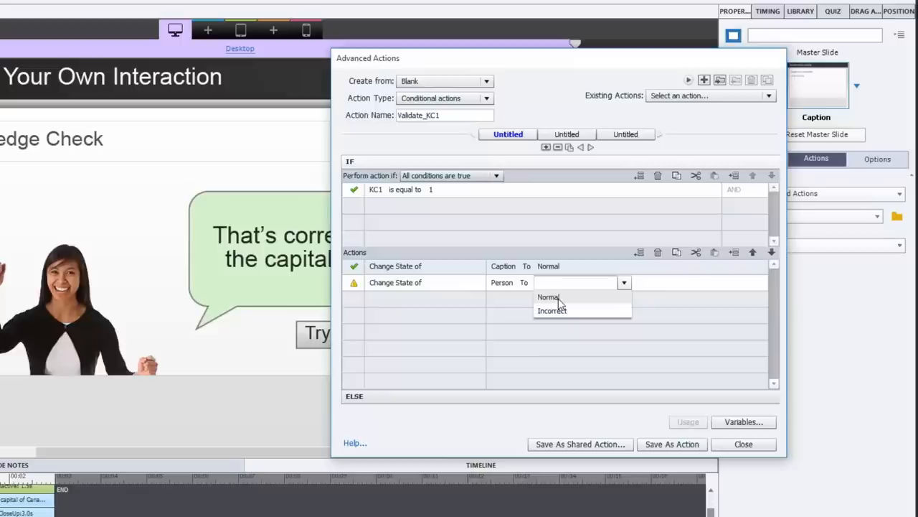
left_click(548, 297)
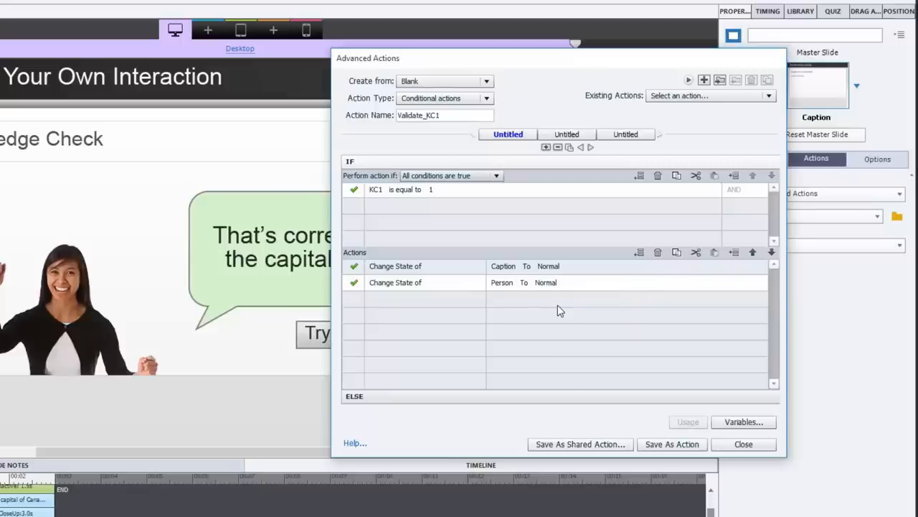
mouse_move(445, 389)
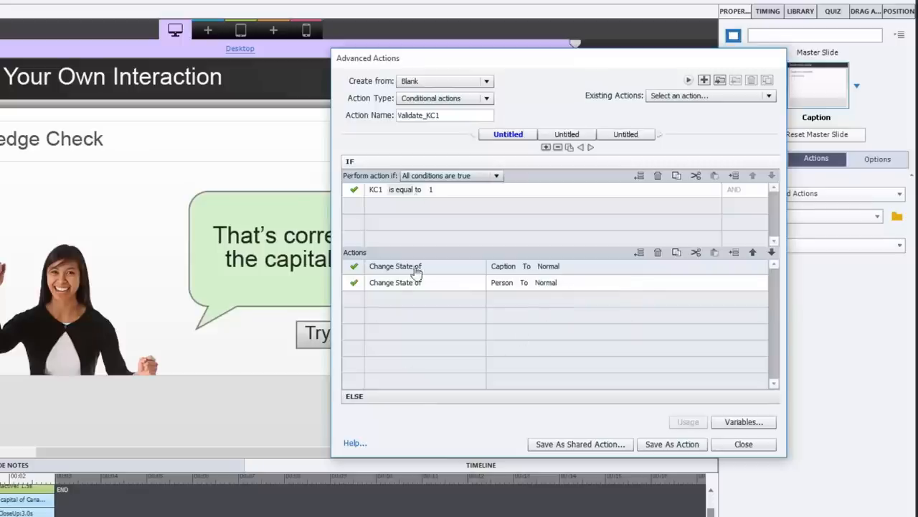
mouse_move(420, 232)
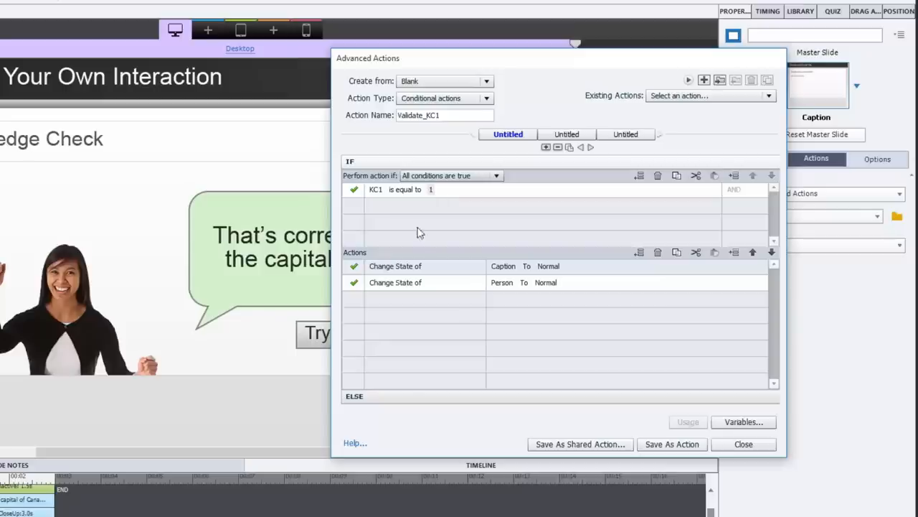
mouse_move(409, 397)
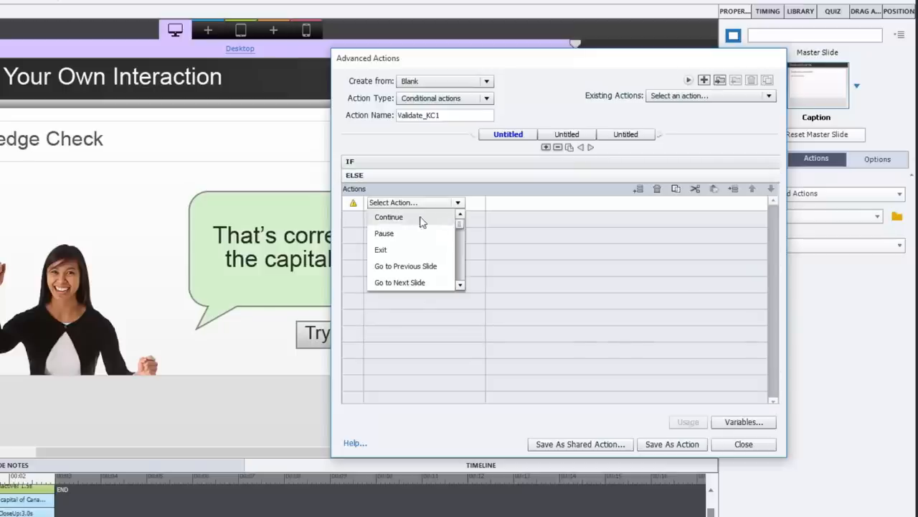
- Add an else-branch action changing Caption to Incorrect
left_click(388, 217)
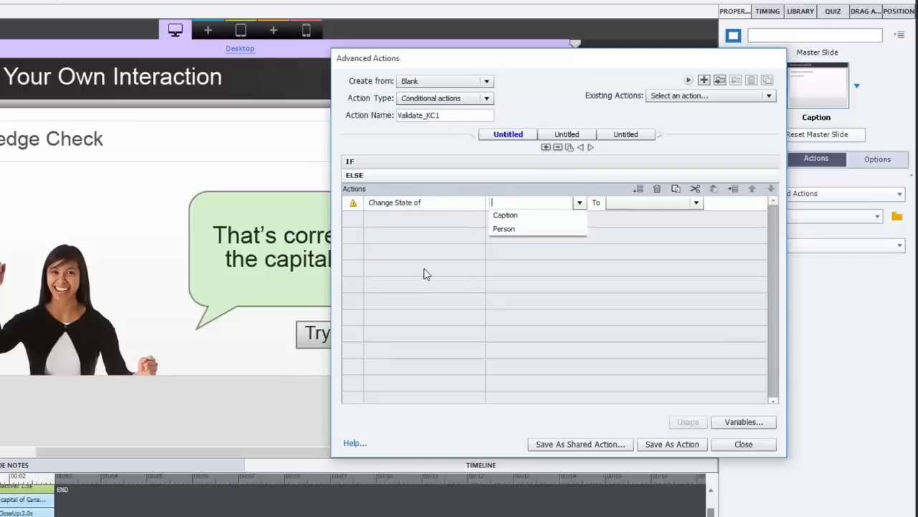
left_click(505, 214)
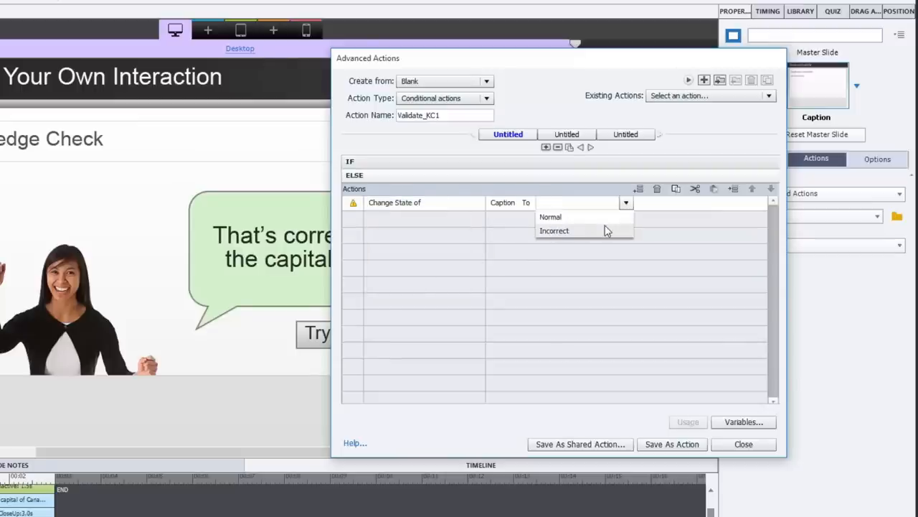
left_click(554, 231)
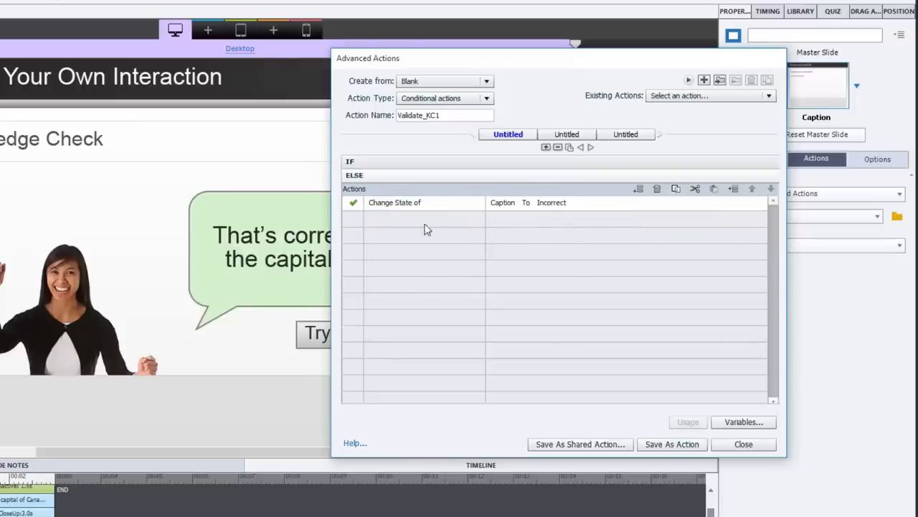
- Change Person to Incorrect in the else branch, then save Validate_KC1 and close the editor
left_click(413, 219)
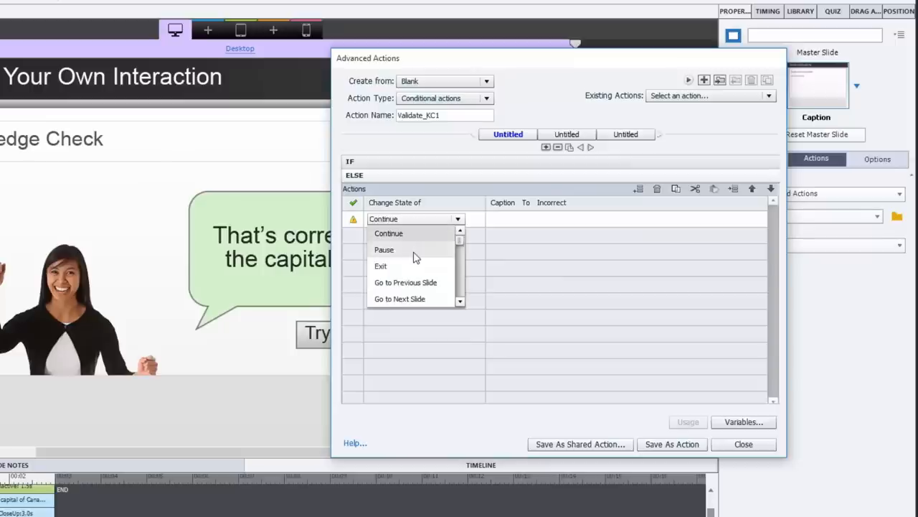
left_click(394, 219)
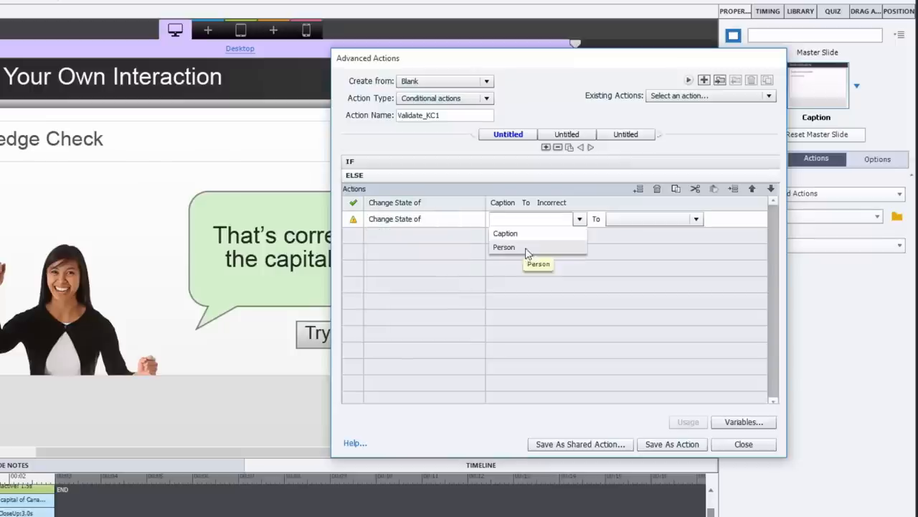
left_click(504, 247)
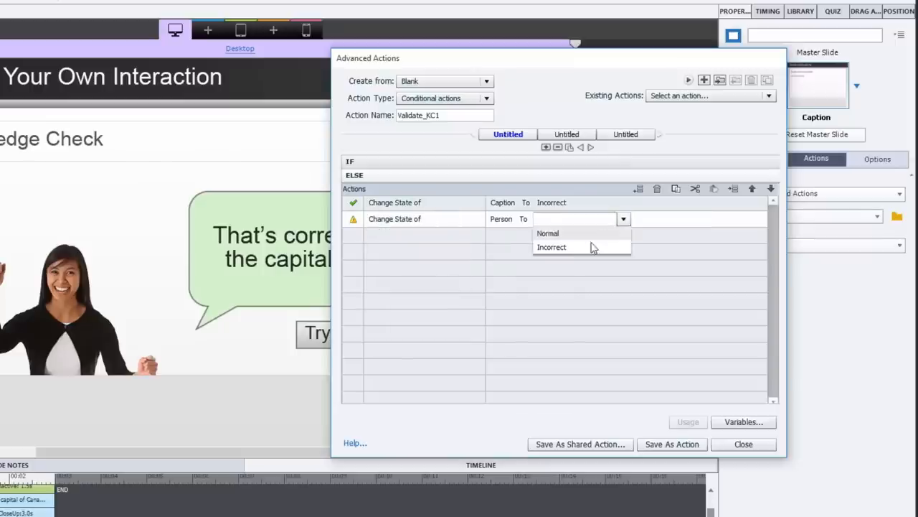
left_click(551, 247)
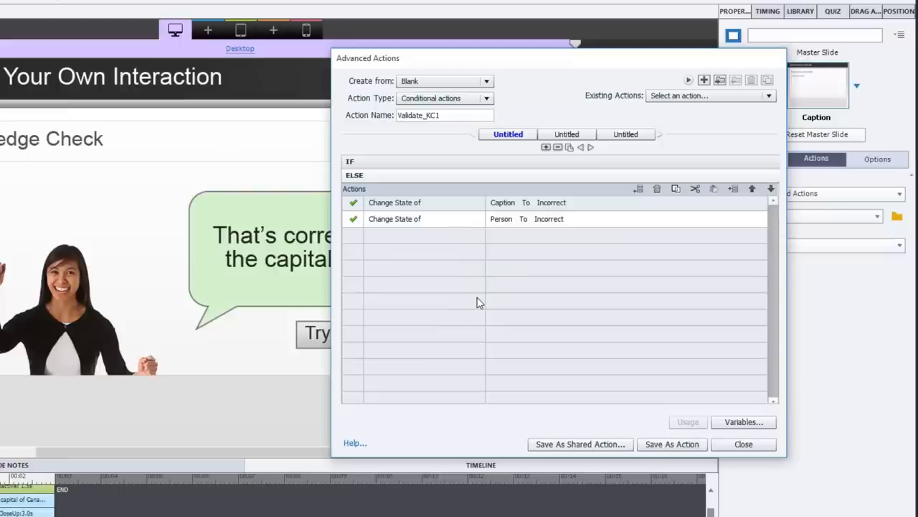
mouse_move(672, 444)
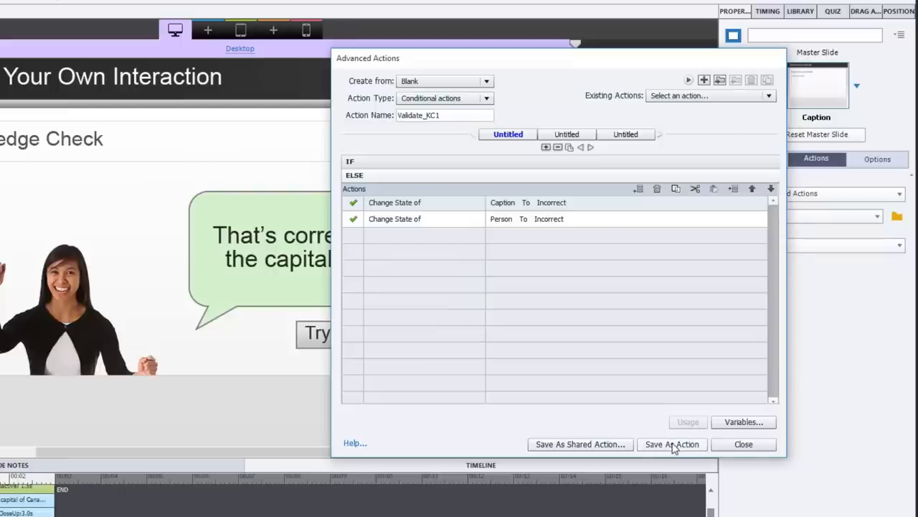
mouse_move(739, 441)
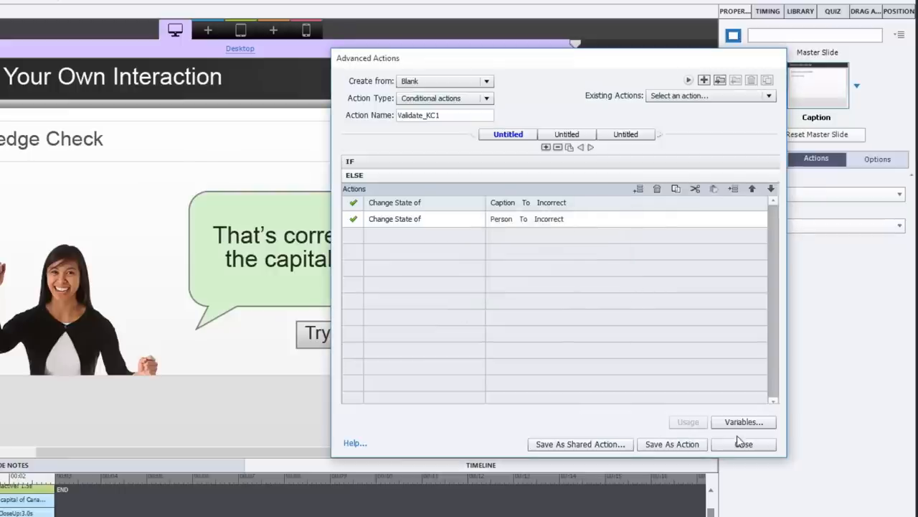
left_click(706, 95)
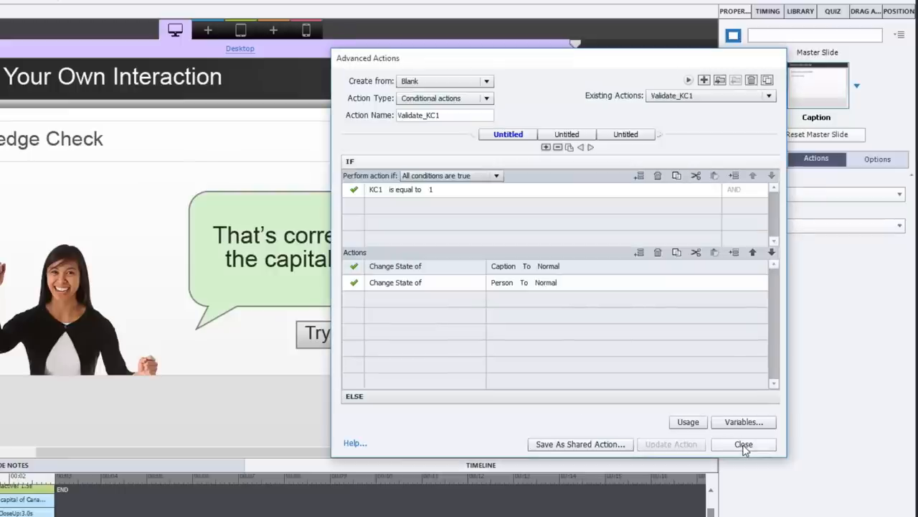
left_click(743, 444)
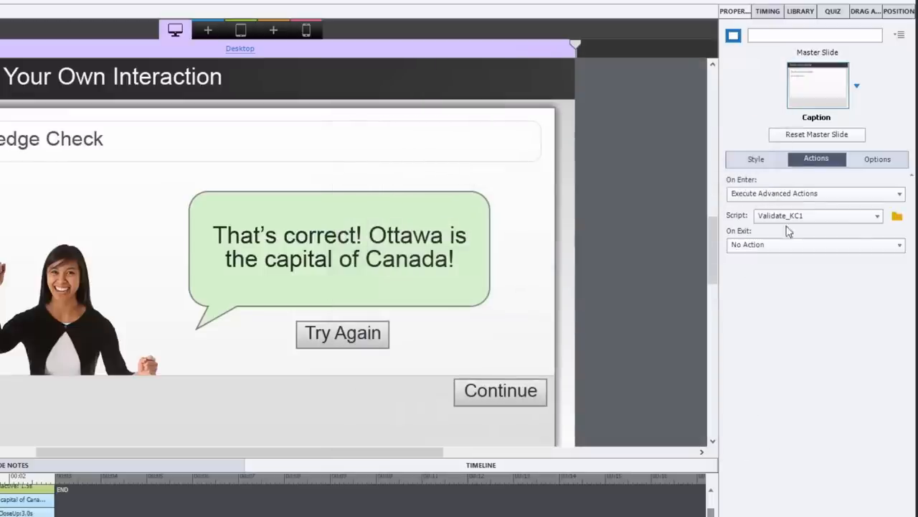
mouse_move(678, 278)
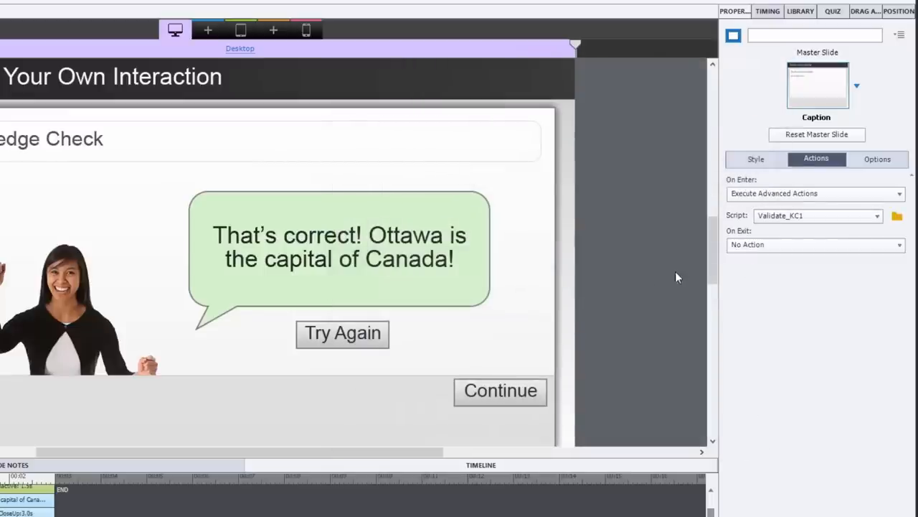
mouse_move(648, 280)
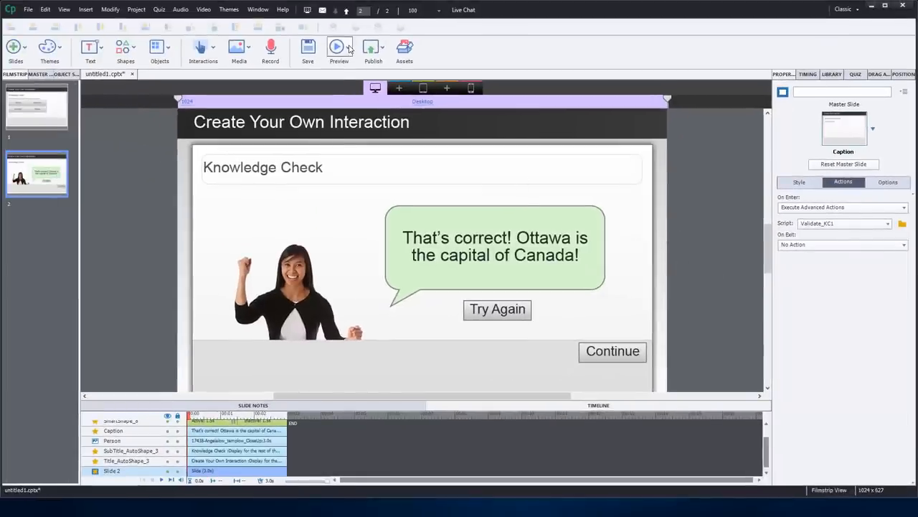
- Start a slide preview from the Preview drop-down
left_click(339, 50)
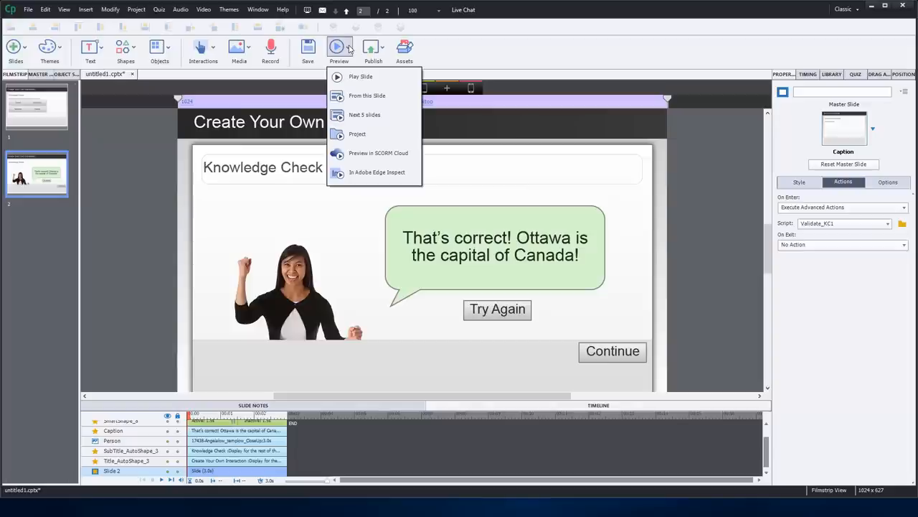
left_click(357, 134)
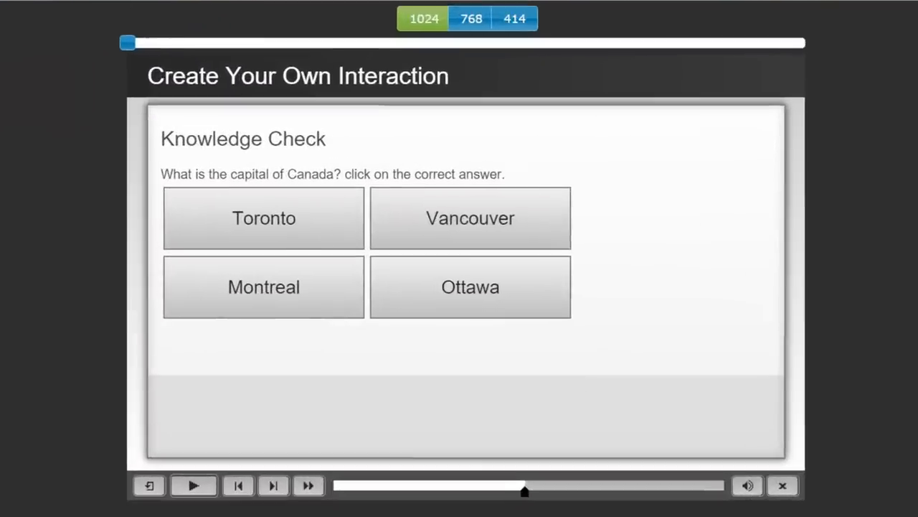
mouse_move(436, 107)
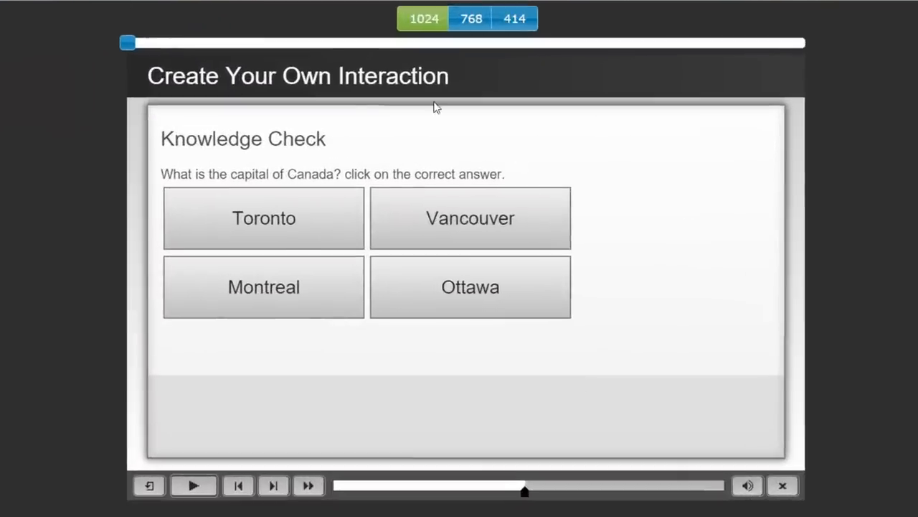
mouse_move(190, 138)
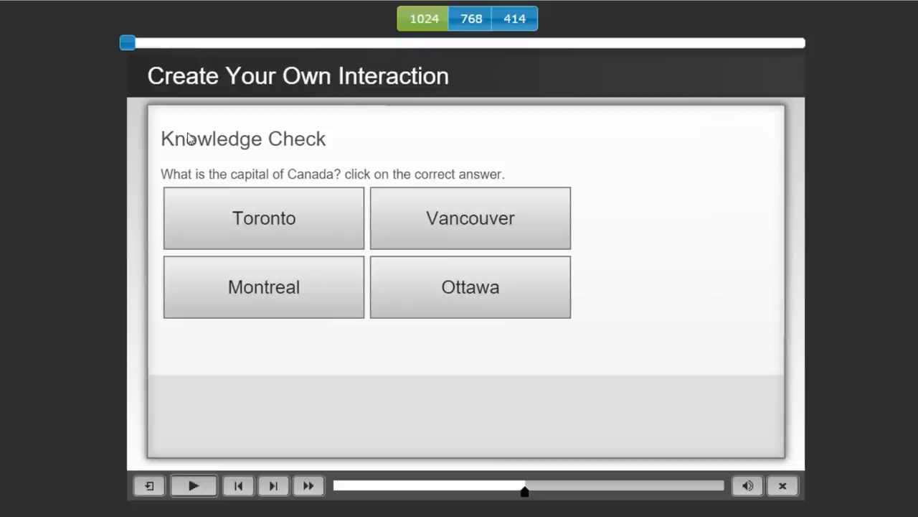
mouse_move(494, 188)
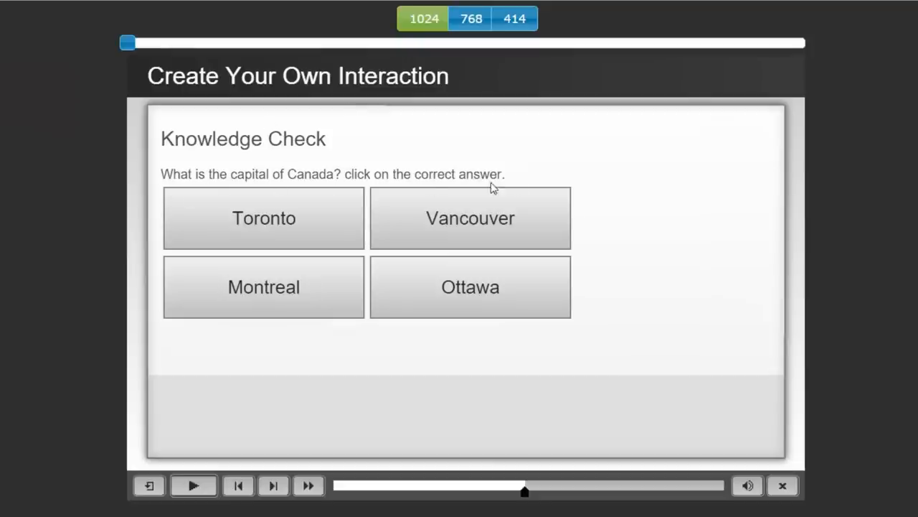
mouse_move(481, 220)
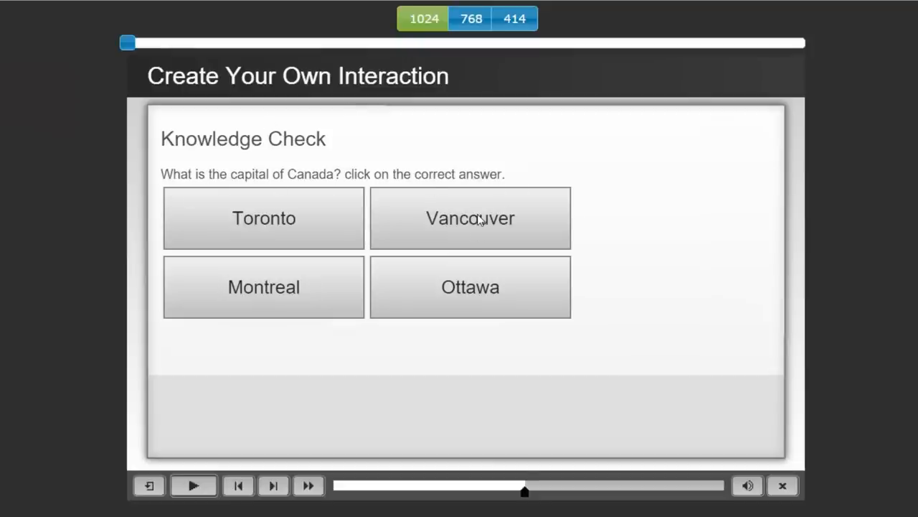
- Answer Vancouver, view the incorrect feedback, and go back to try again
left_click(470, 218)
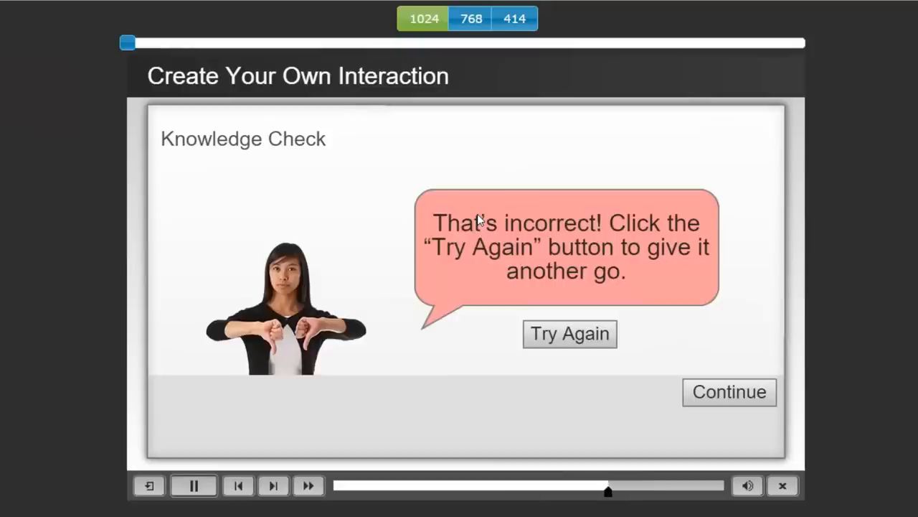
left_click(193, 485)
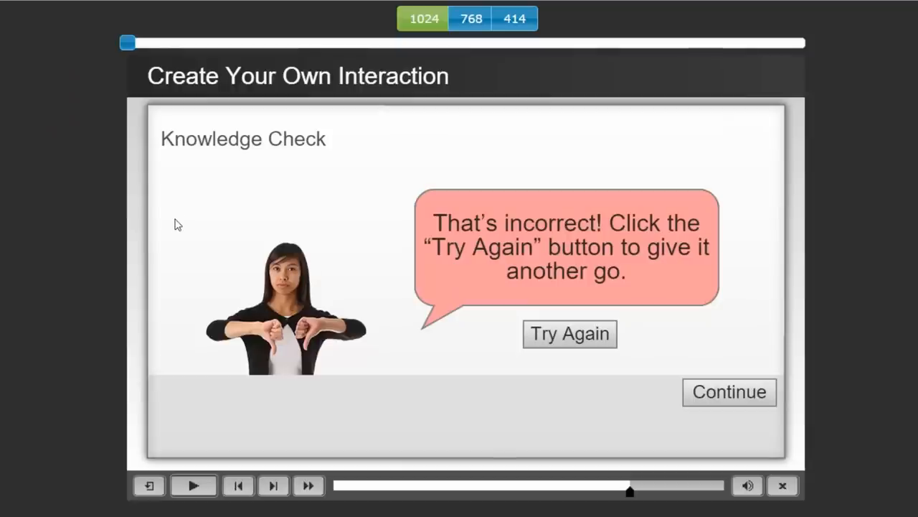
mouse_move(420, 241)
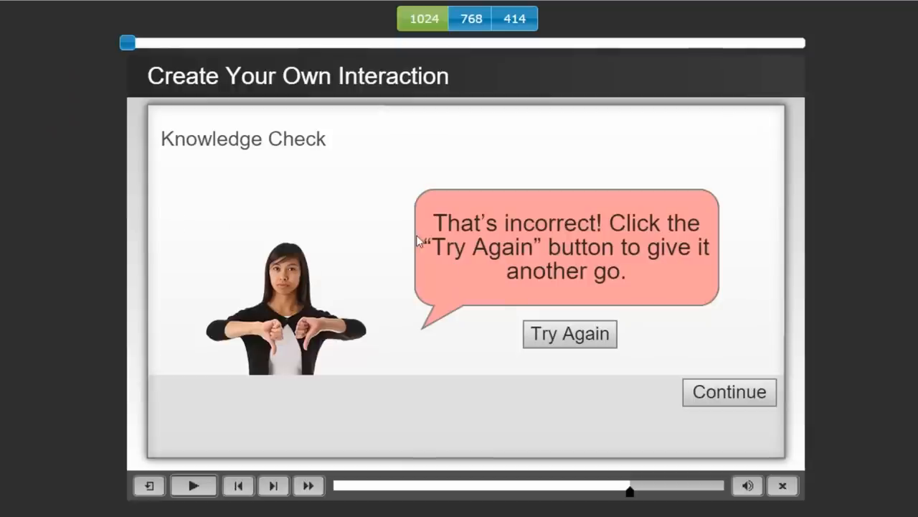
left_click(193, 485)
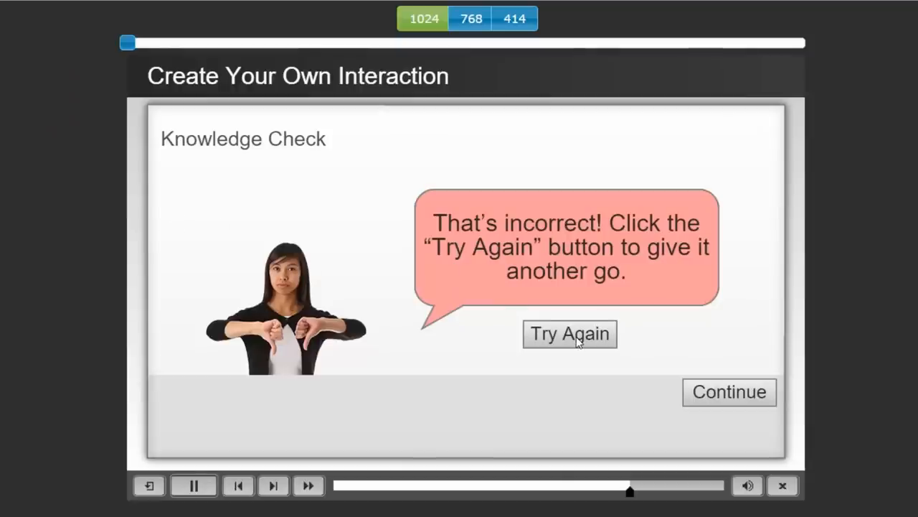
left_click(569, 333)
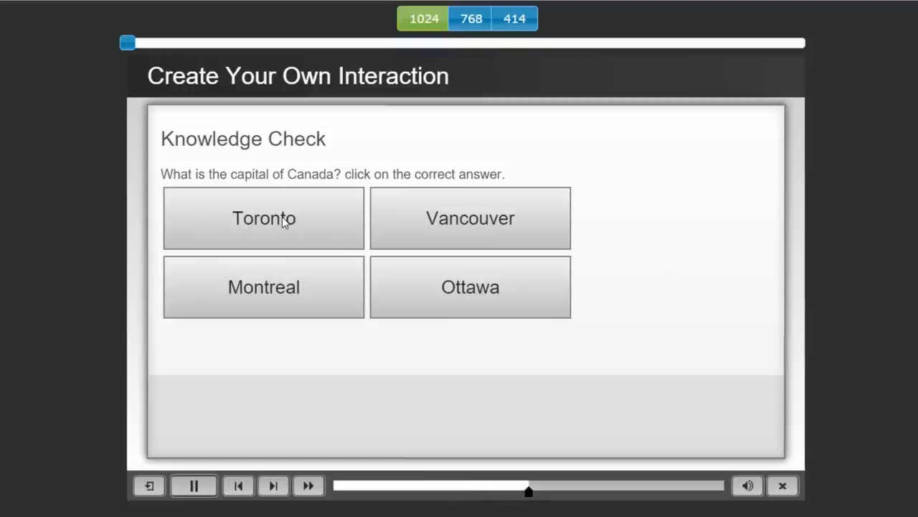
- Answer Toronto, retry, then answer Ottawa to see the correct feedback
left_click(263, 218)
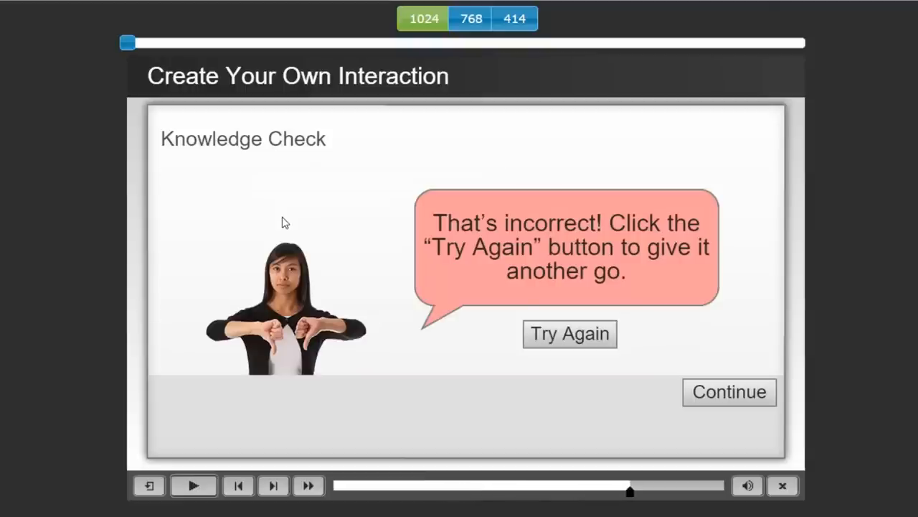
mouse_move(570, 334)
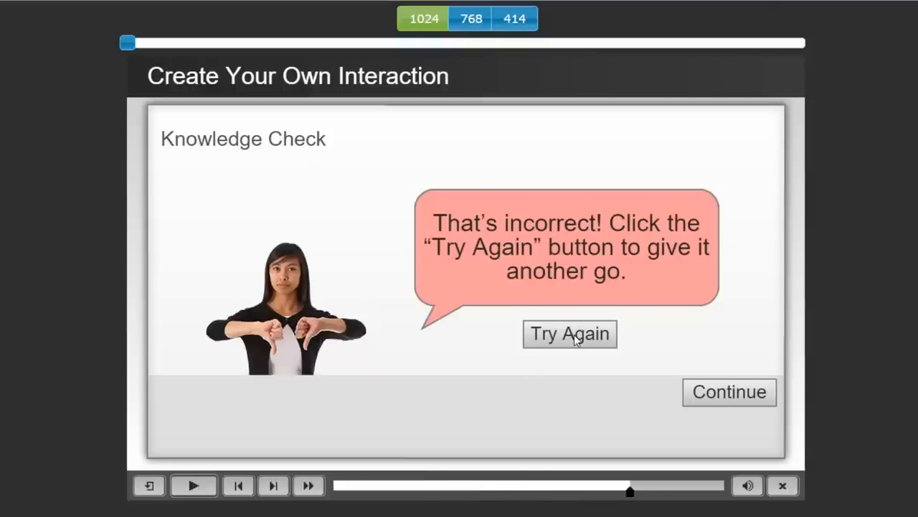
left_click(569, 334)
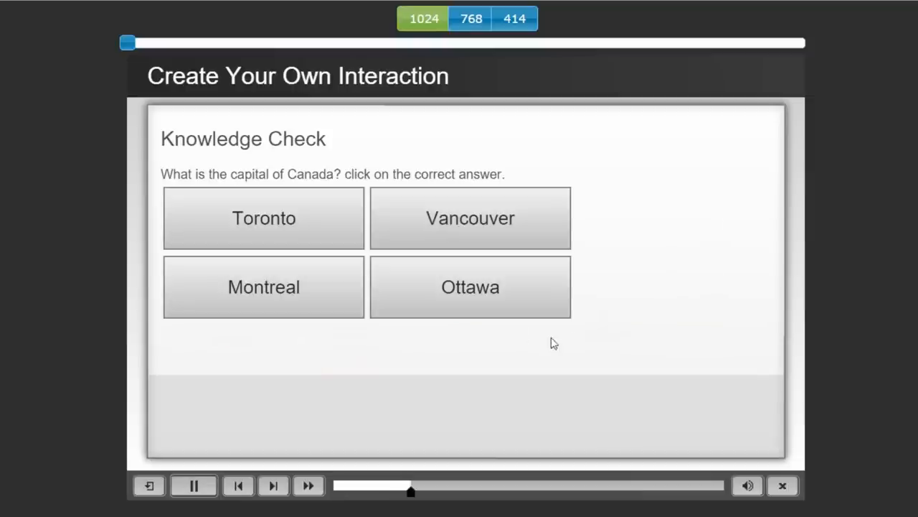
left_click(193, 485)
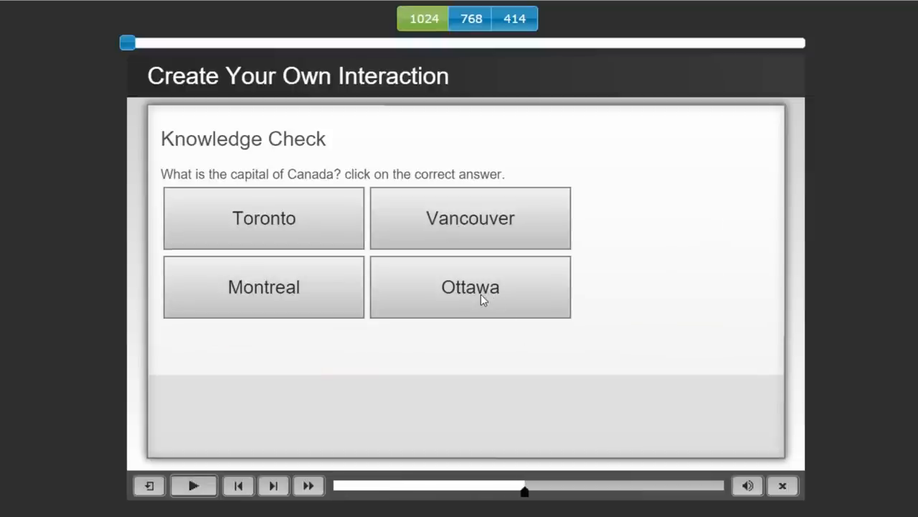
left_click(470, 287)
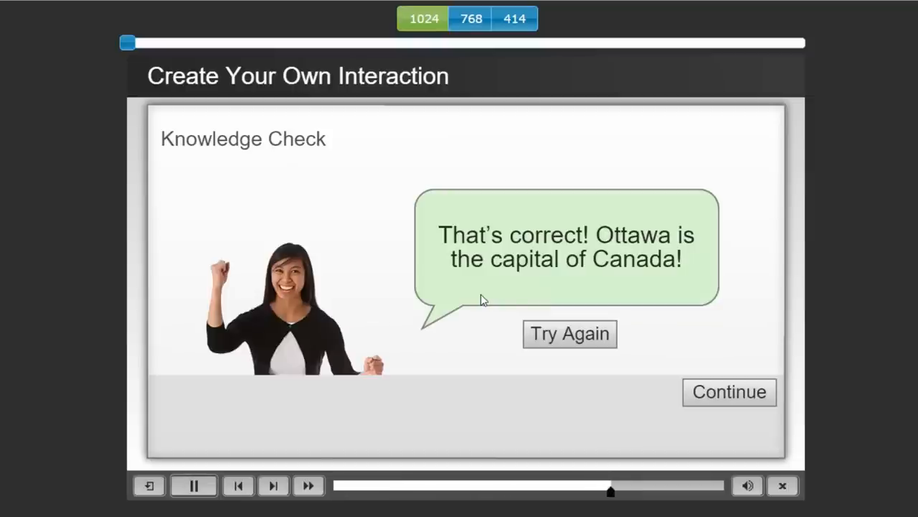
left_click(193, 485)
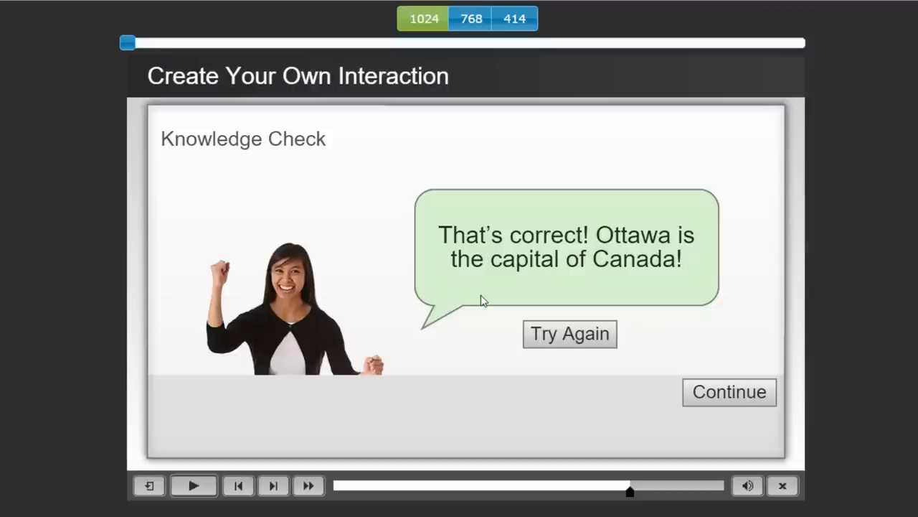
mouse_move(744, 393)
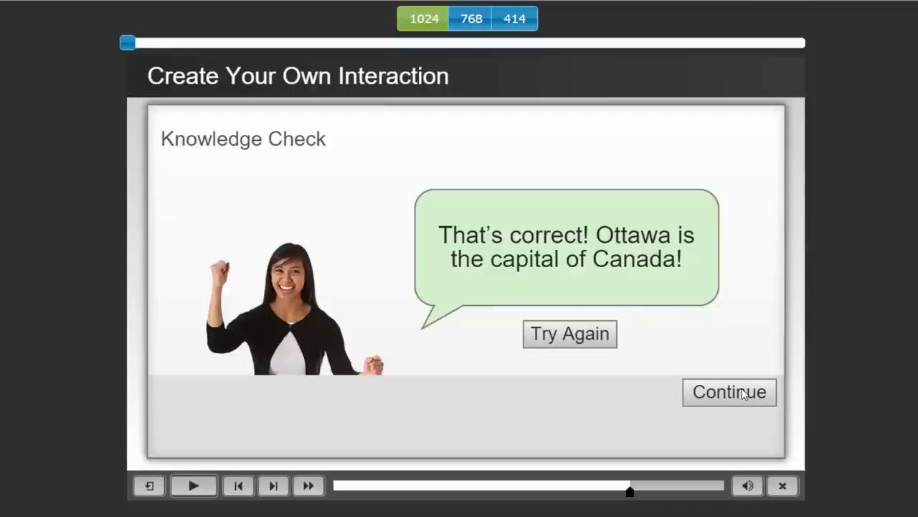